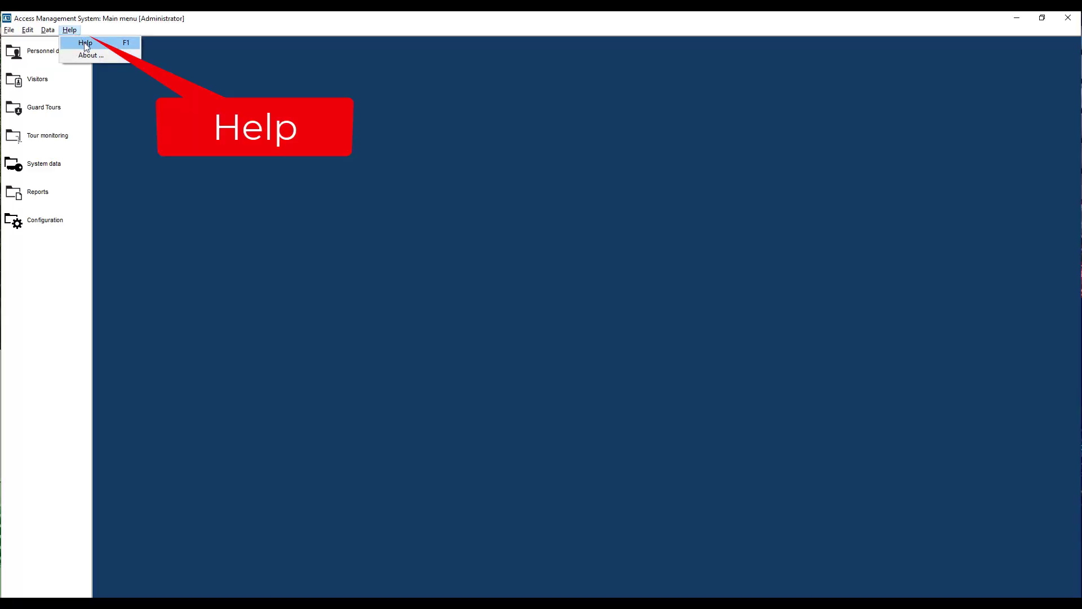
# Search the AMS help for 'Operators and Workstations' and select the first of the matching topics.
pyautogui.click(85, 41)
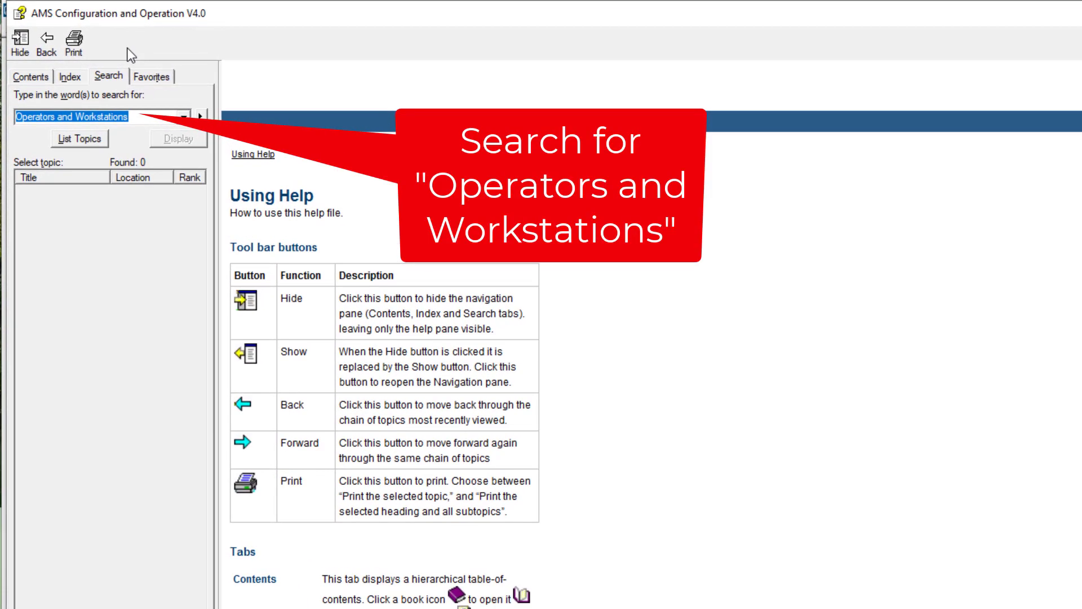
pyautogui.click(79, 139)
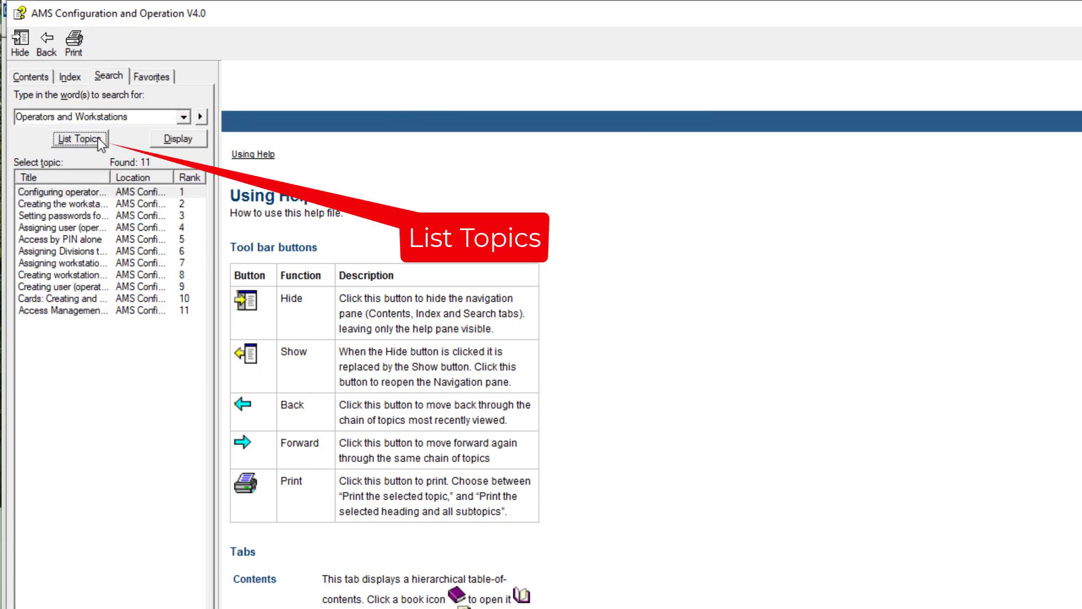
pyautogui.click(78, 139)
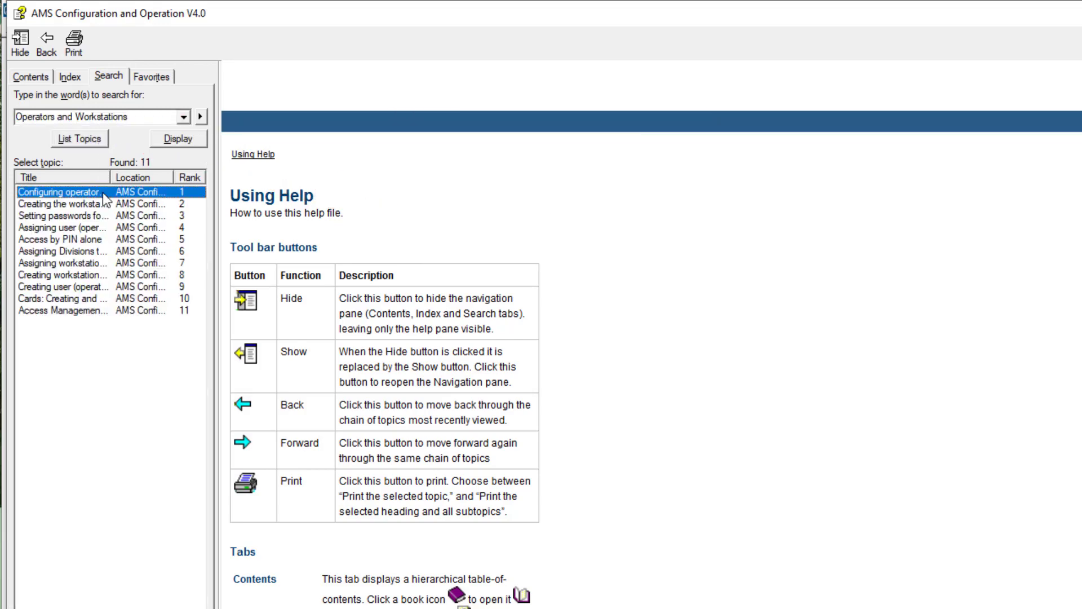
# Read the Configuring operators and workstations topic, then scroll through Creating workstation profiles.
pyautogui.doubleClick(65, 191)
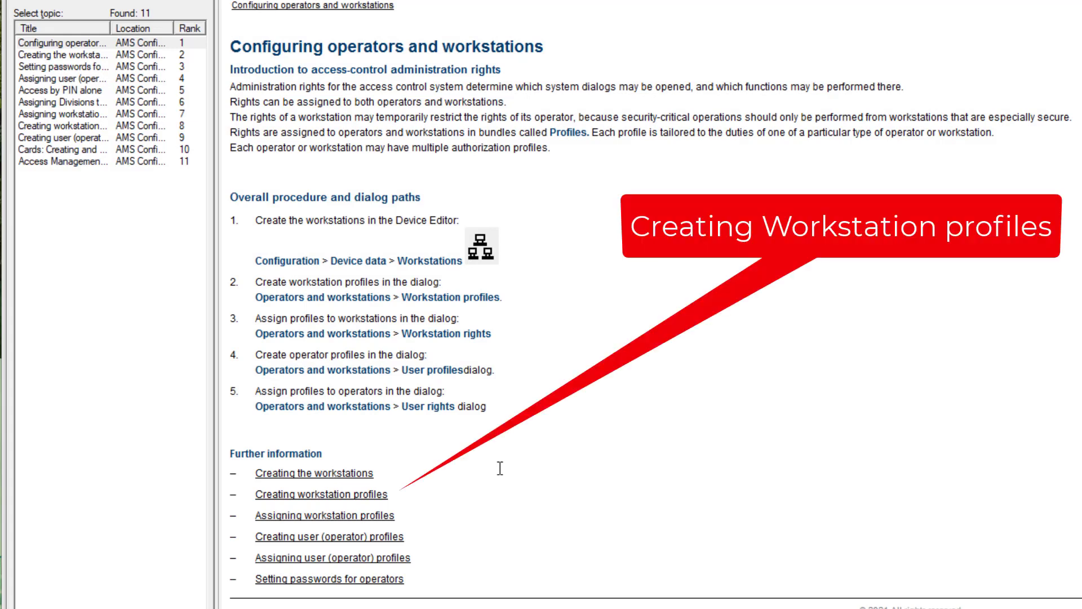
pyautogui.moveTo(371, 501)
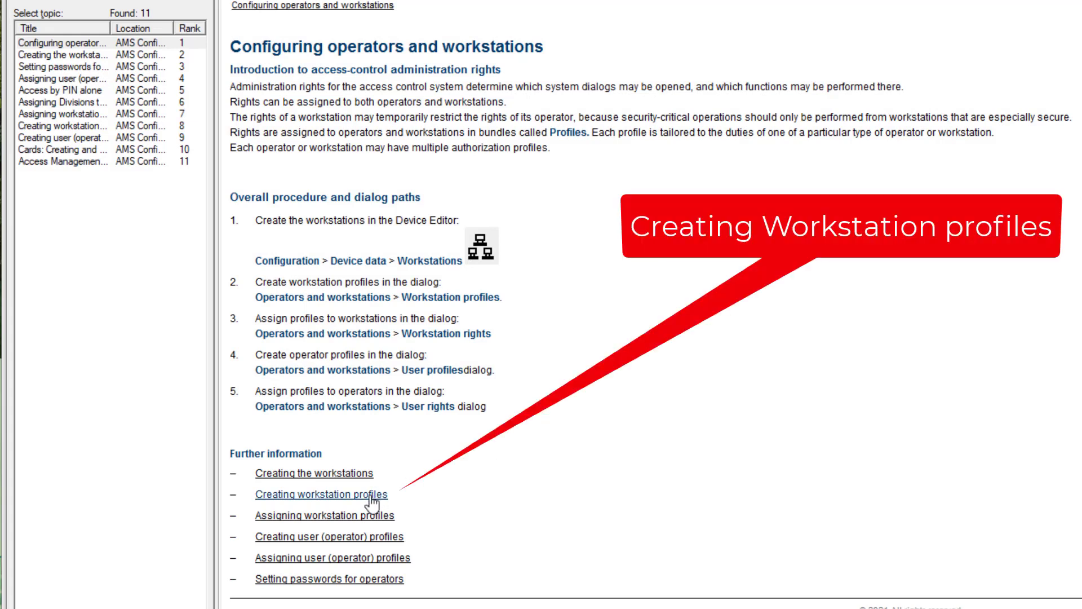
pyautogui.click(316, 494)
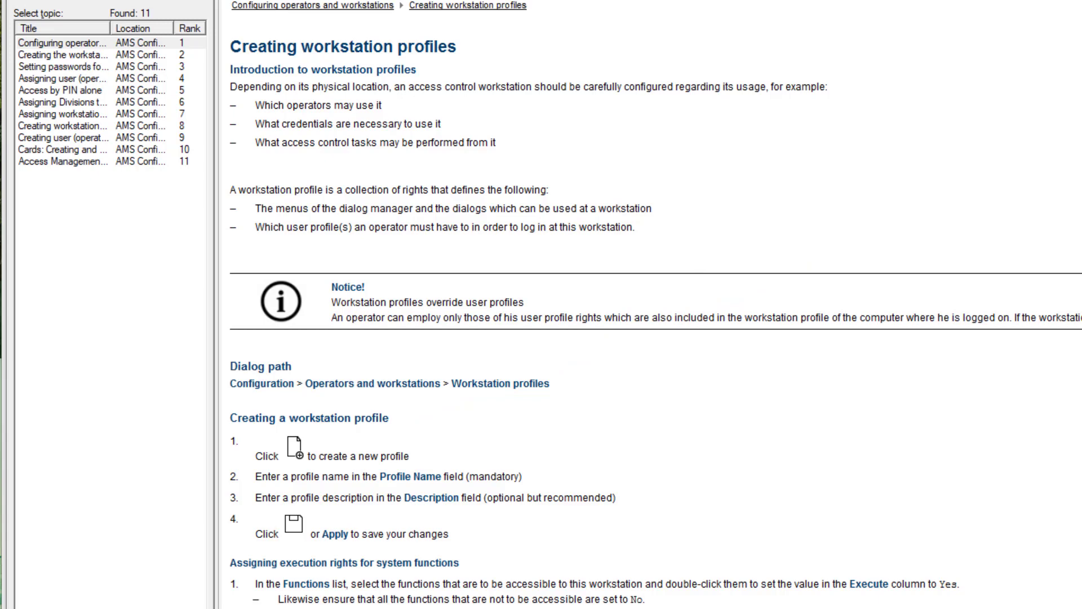
pyautogui.scroll(-3)
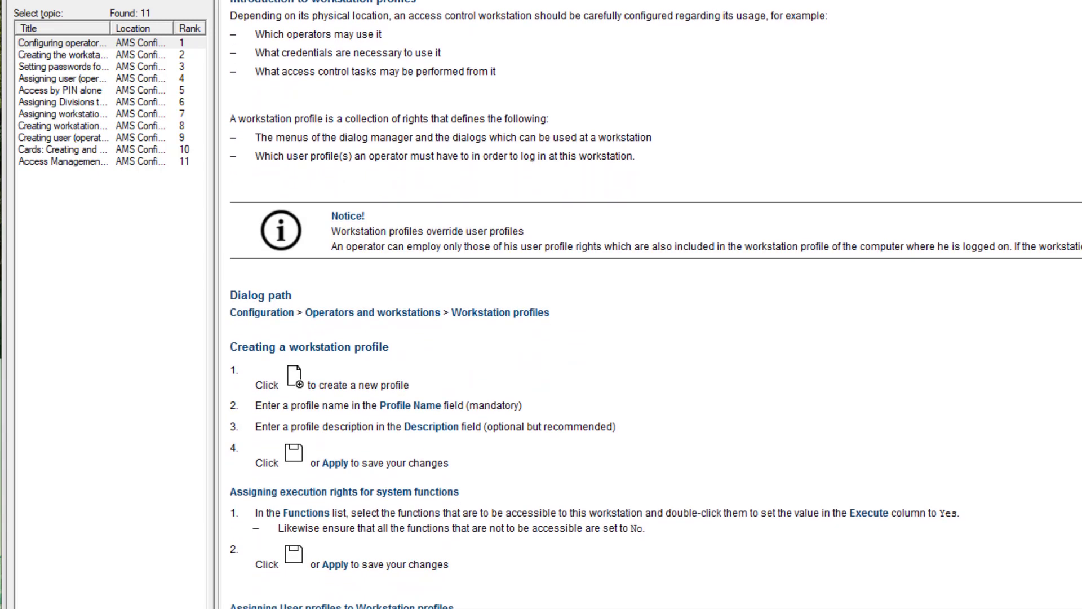
pyautogui.scroll(-3)
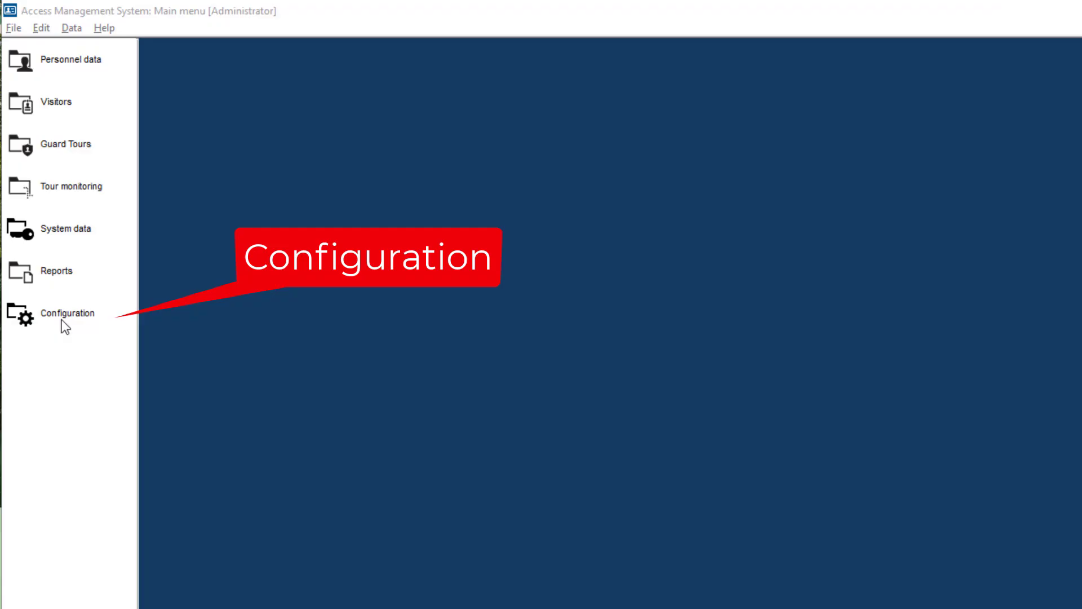
# Via Configuration > Operators and Workstations > User rights, view the assigned VM Receptionist profile, then go to User profiles.
pyautogui.click(66, 313)
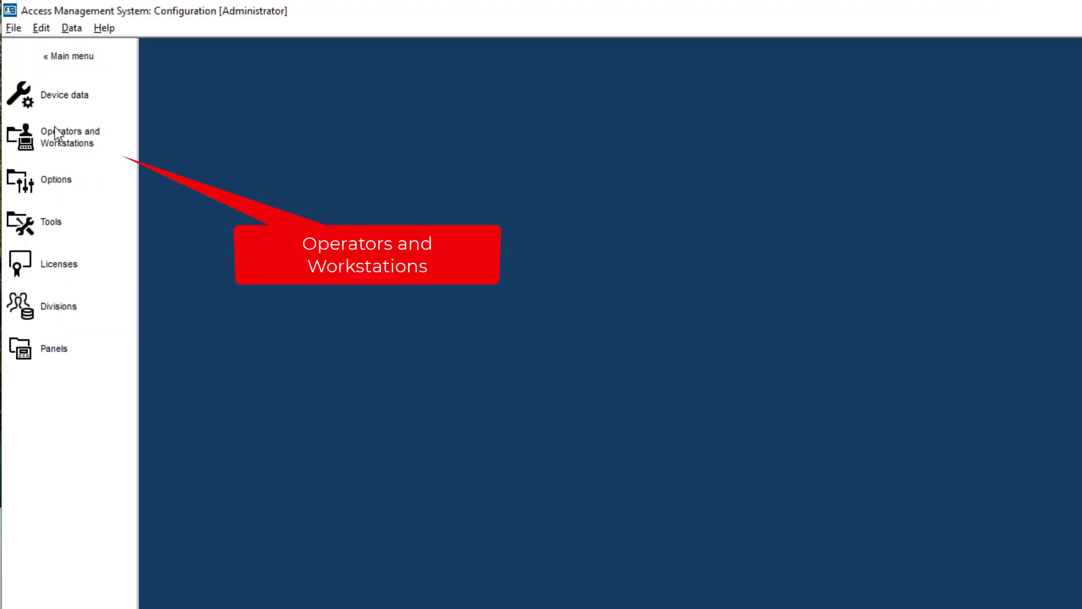
pyautogui.click(69, 136)
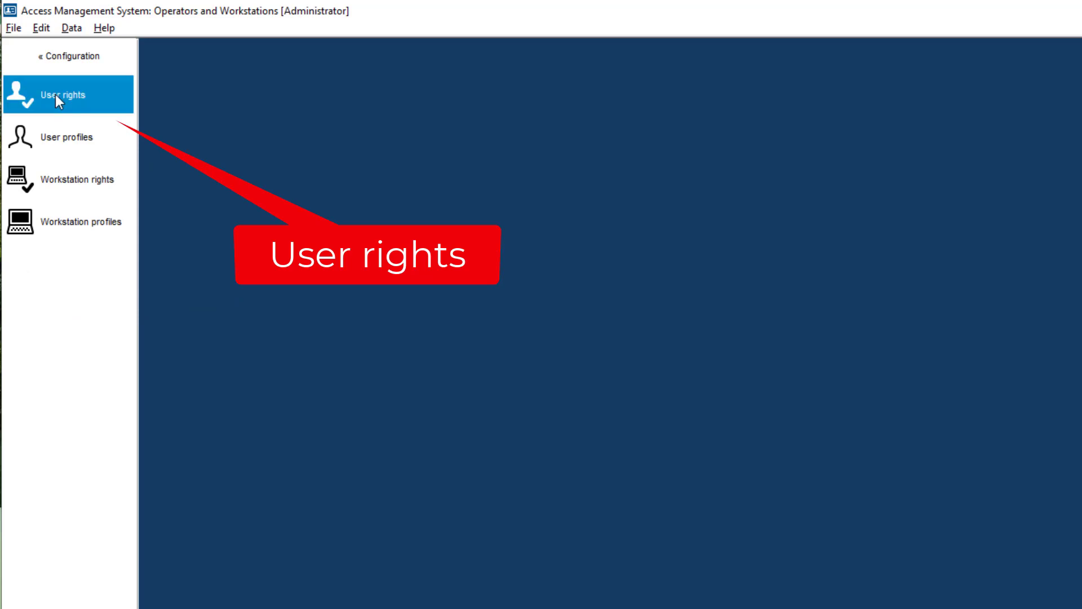
pyautogui.click(69, 95)
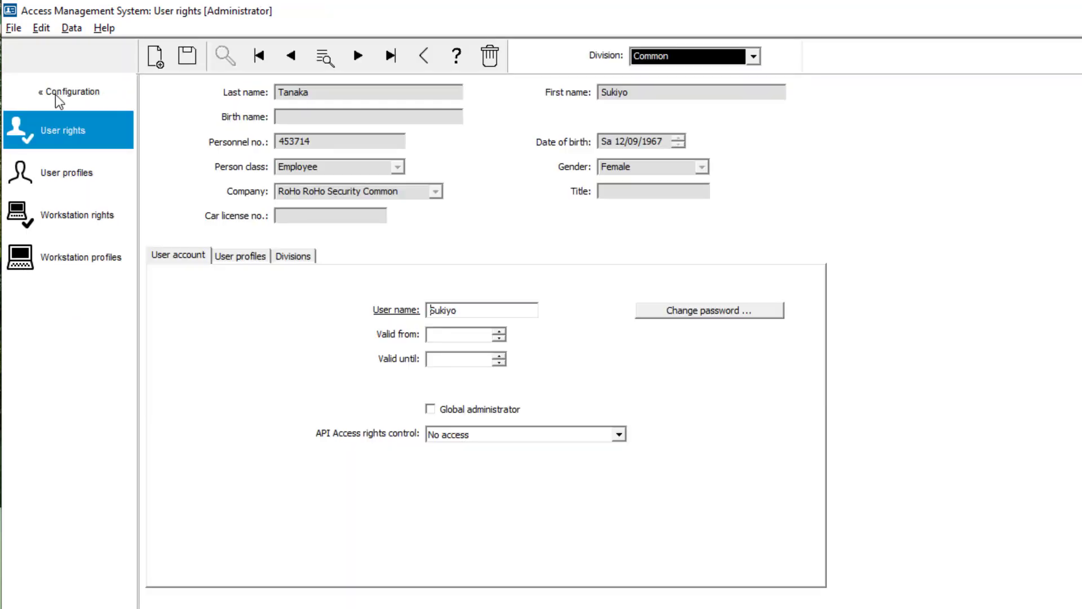
pyautogui.click(240, 256)
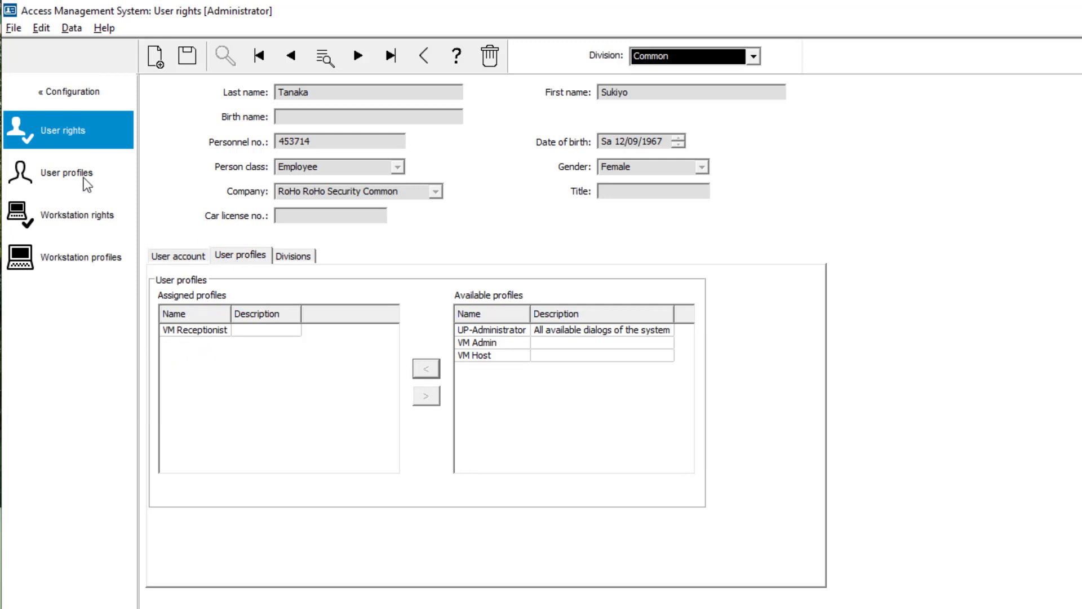
pyautogui.click(67, 172)
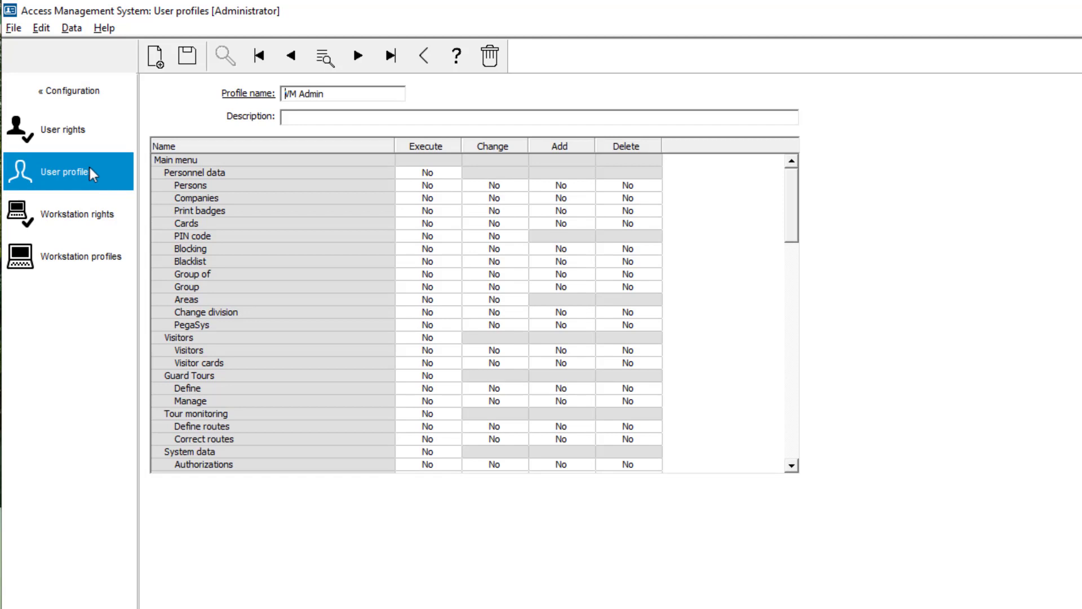
# Create user profile UP-Receptionist with PIN code, Visitors (including add) and full Visitor cards rights set to Yes.
pyautogui.click(155, 56)
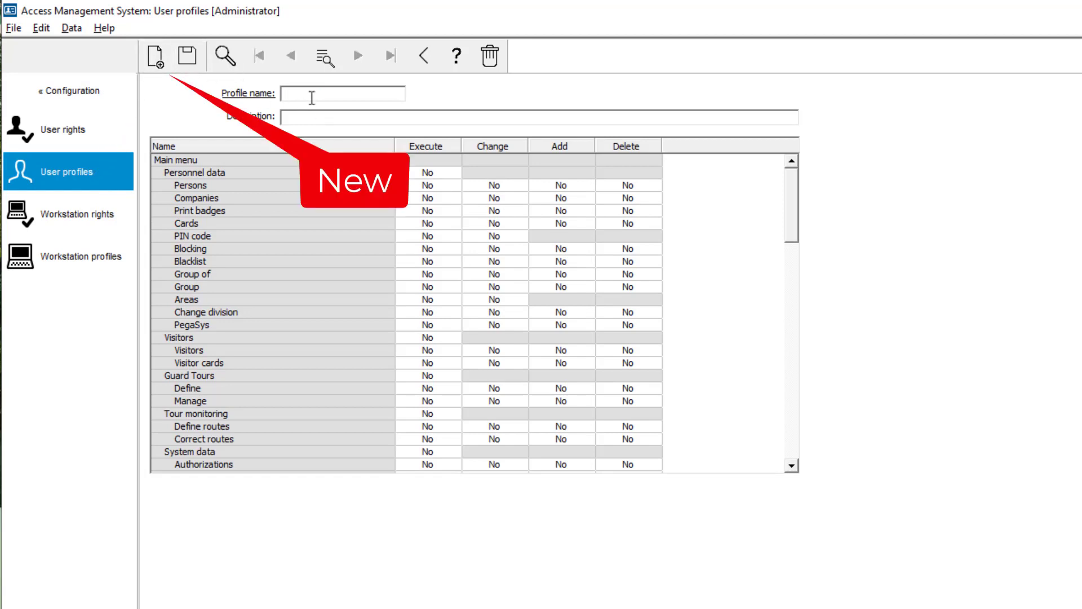
pyautogui.write('UP-Receptionist')
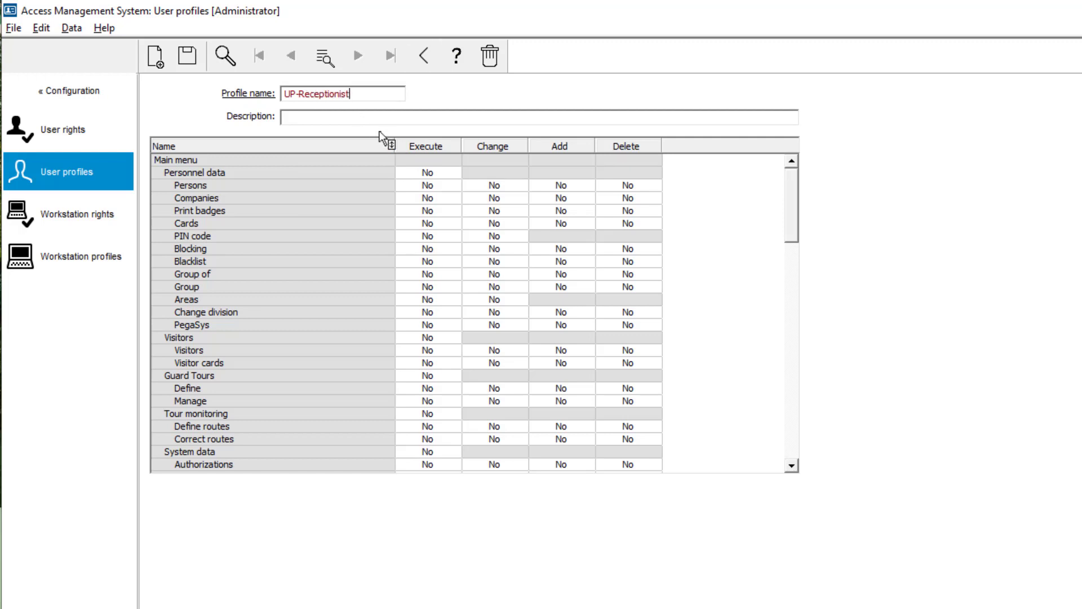
pyautogui.doubleClick(427, 172)
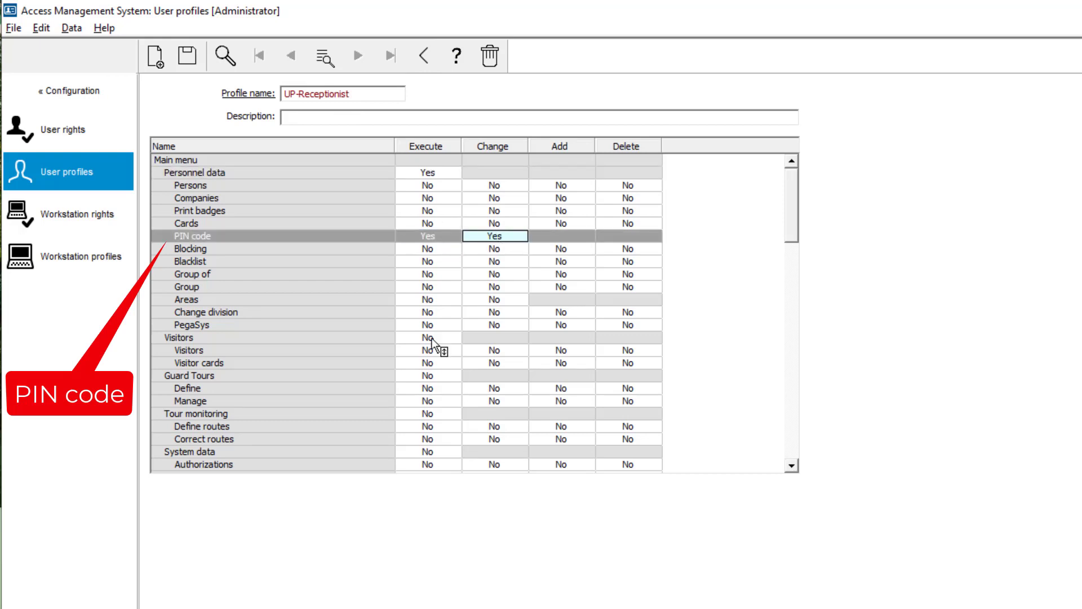
pyautogui.click(426, 337)
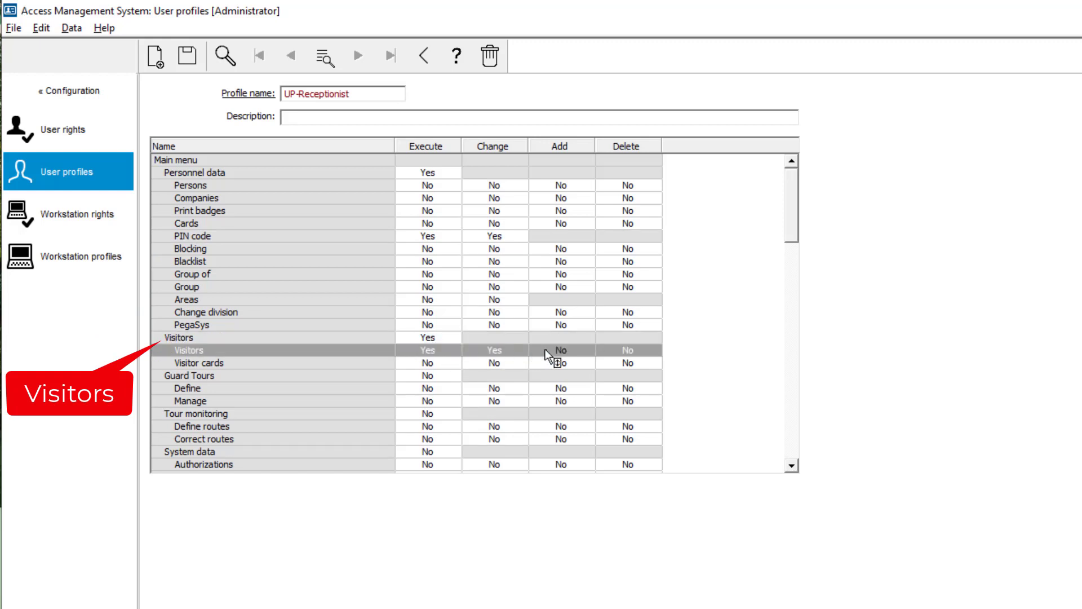
pyautogui.click(560, 349)
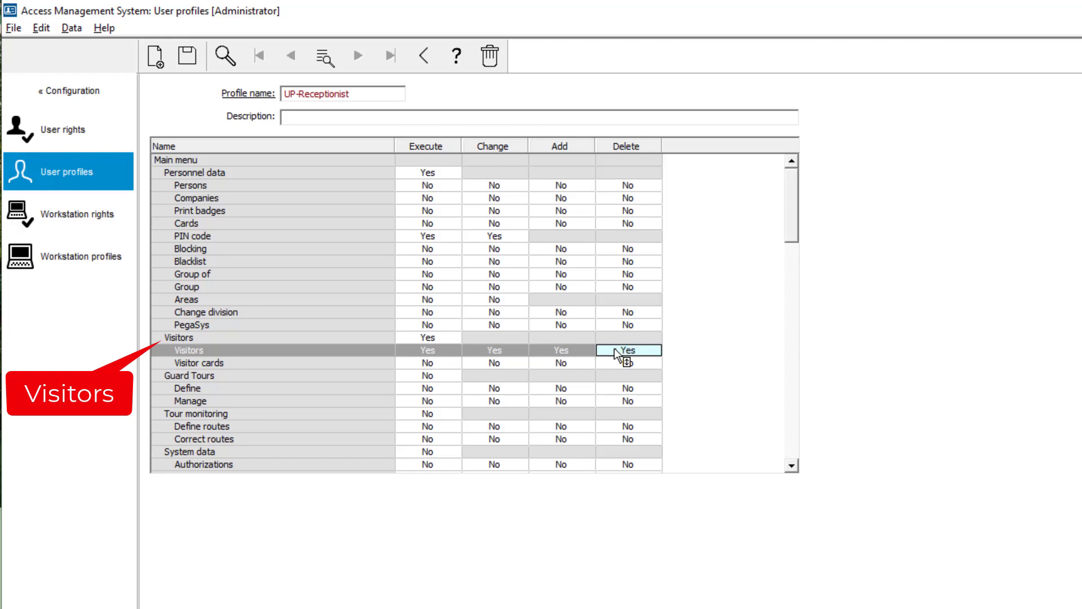
pyautogui.click(493, 362)
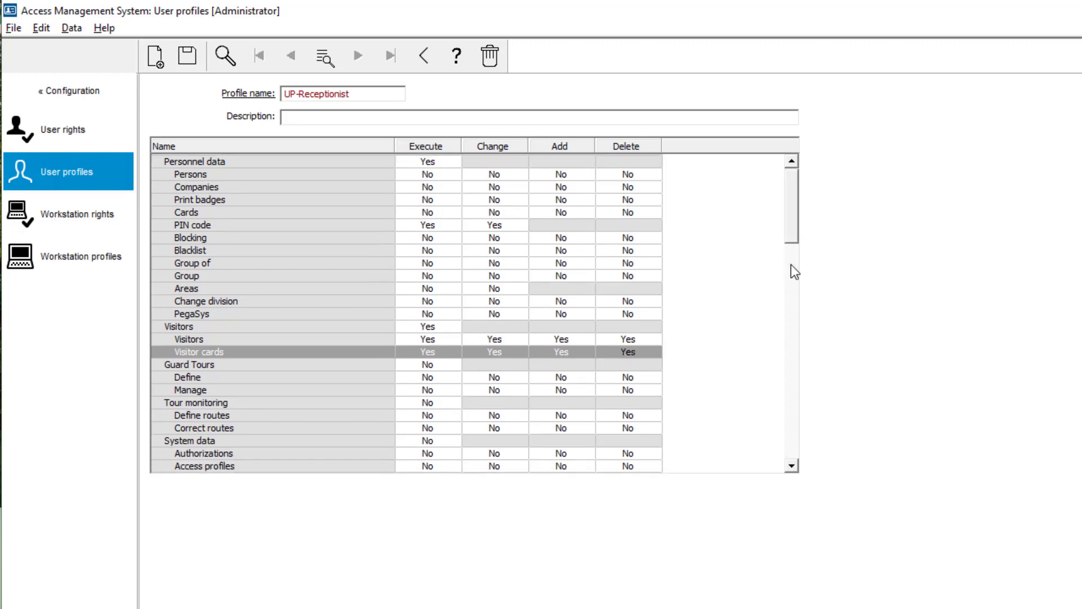
# Grant UP-Receptionist Access Manager Maps with Swipe ticker and Visitor management Receptionist rights, then save it.
pyautogui.scroll(-3)
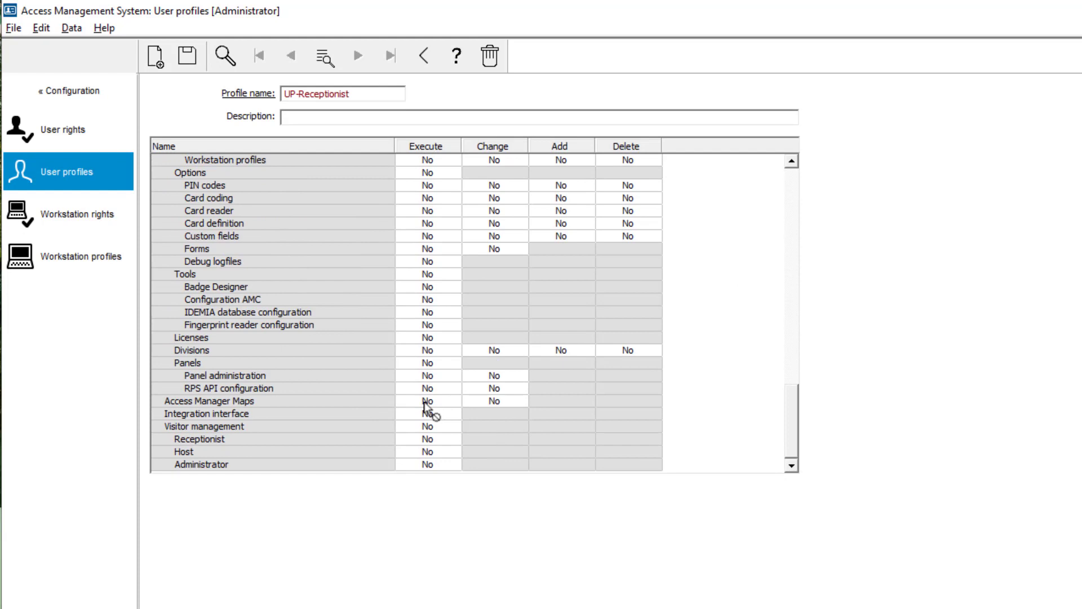
pyautogui.click(426, 401)
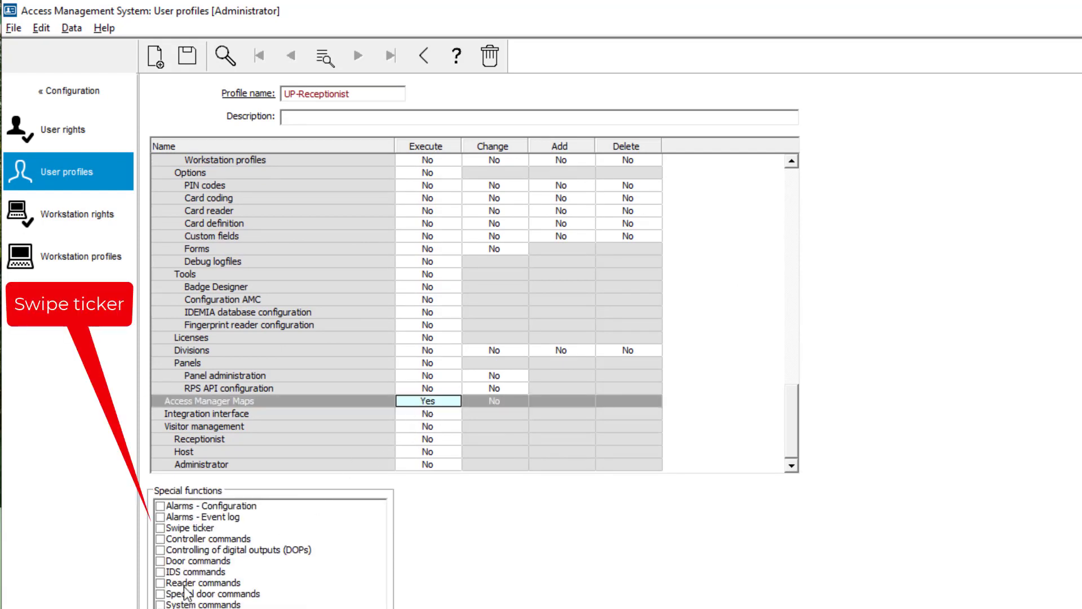
pyautogui.click(160, 527)
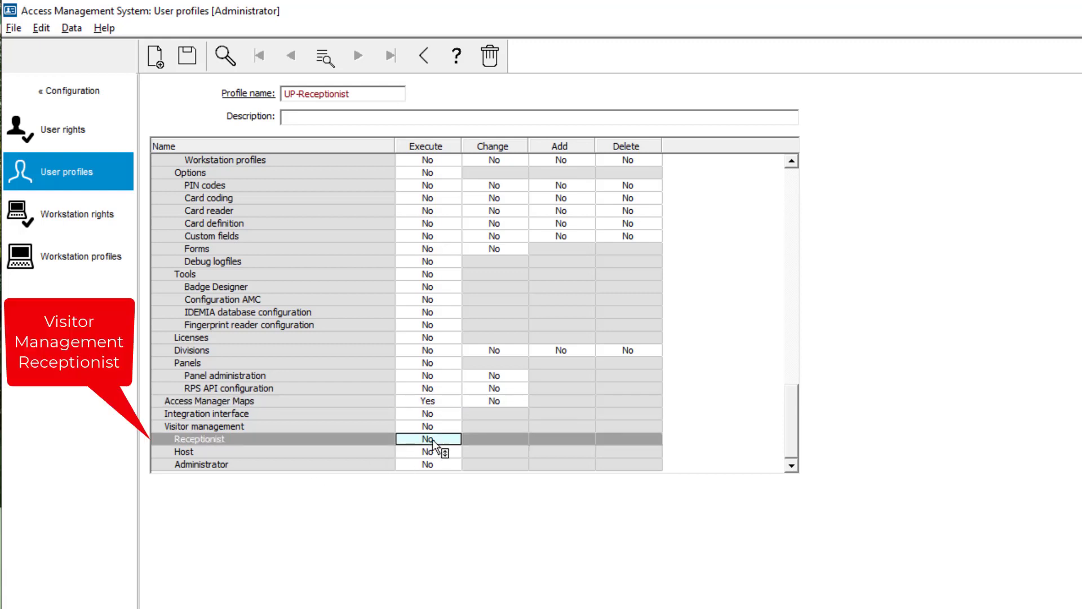
pyautogui.doubleClick(428, 439)
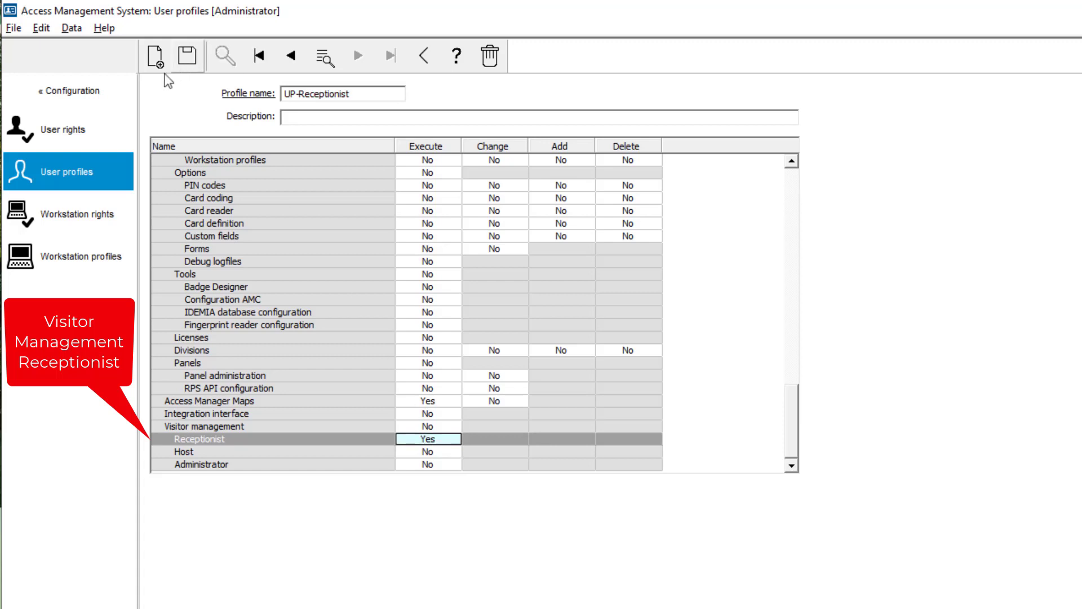
pyautogui.click(66, 129)
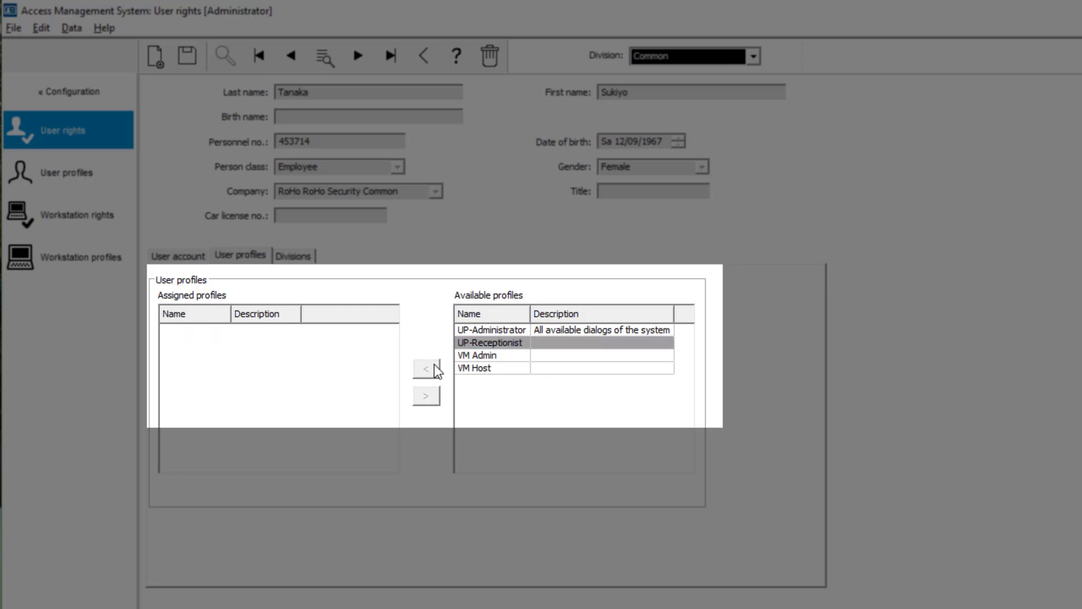
# Assign UP-Receptionist to the user's account alongside VM Receptionist, then go to Workstation profiles.
pyautogui.click(427, 368)
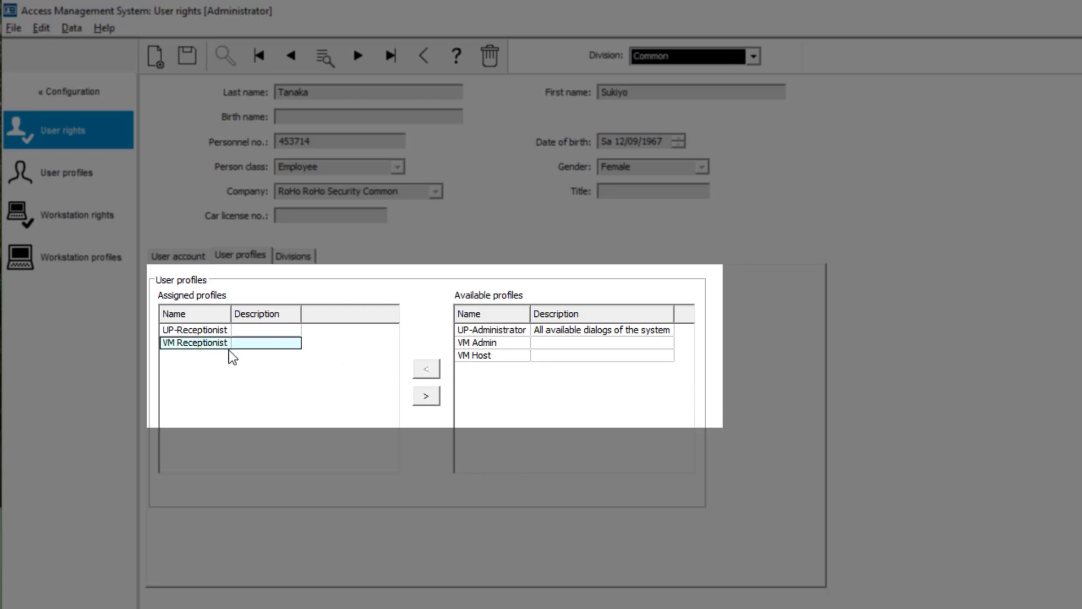
pyautogui.click(425, 396)
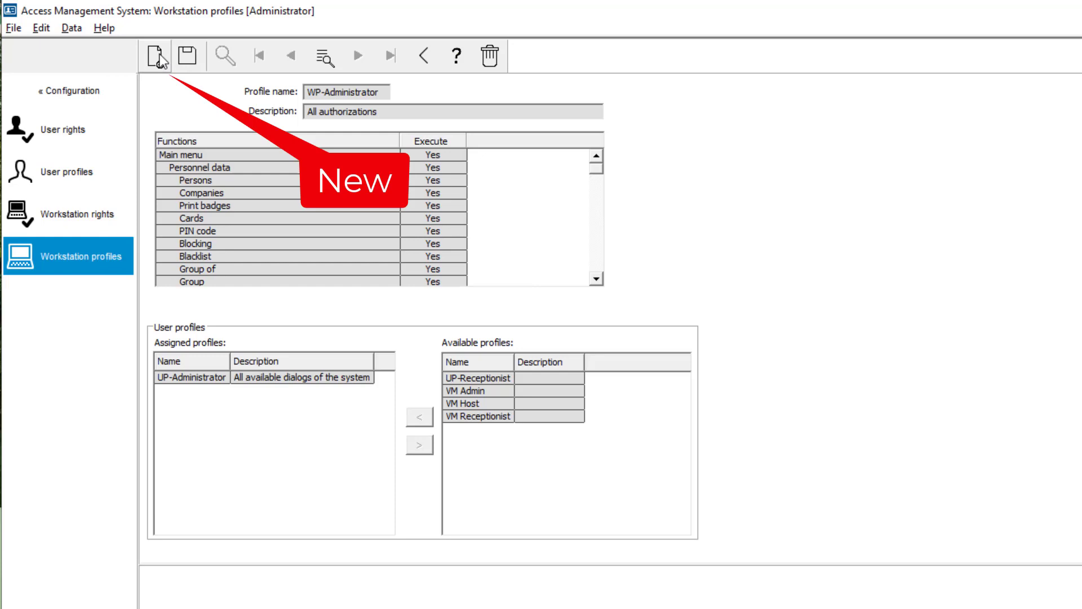
# Create workstation profile WP-Receptionist with Execute set to Yes for Visitors, Visitor cards and Access Manager Maps.
pyautogui.click(154, 57)
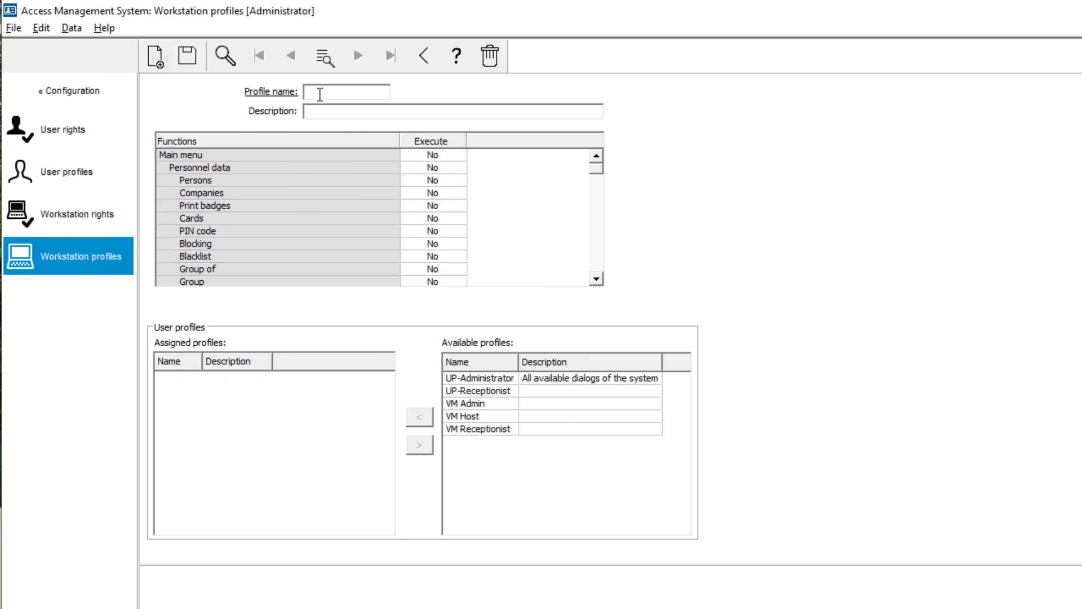
pyautogui.click(347, 92)
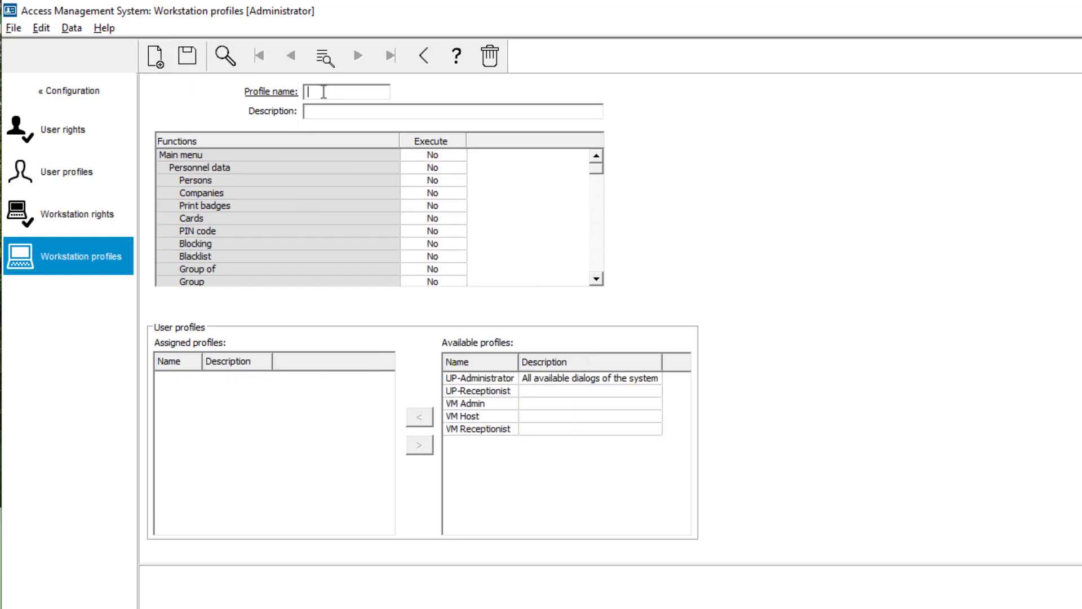
pyautogui.write('WP-Receptionist')
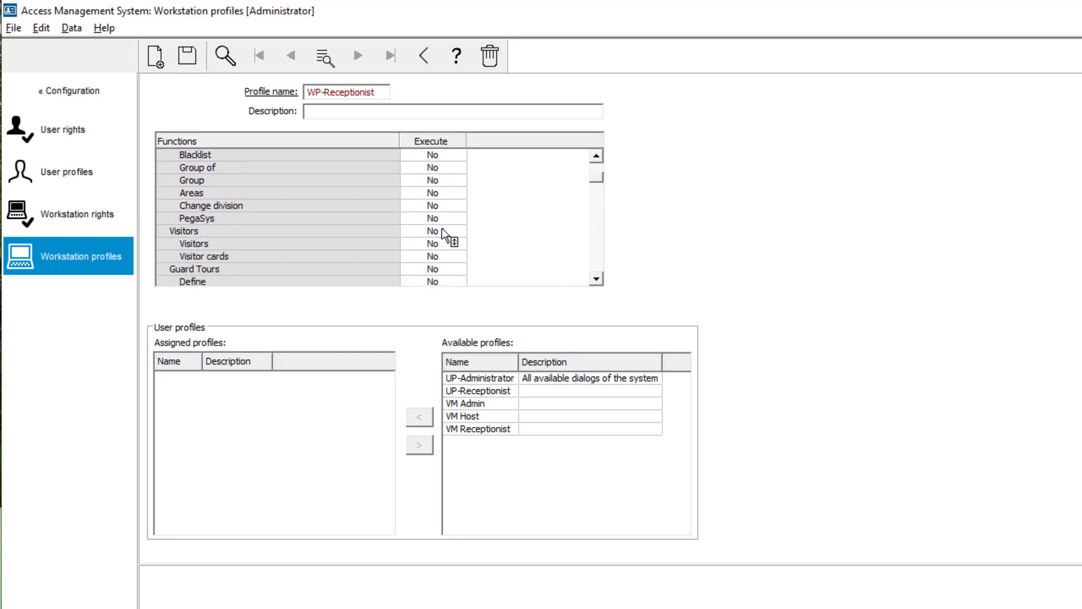
pyautogui.click(432, 243)
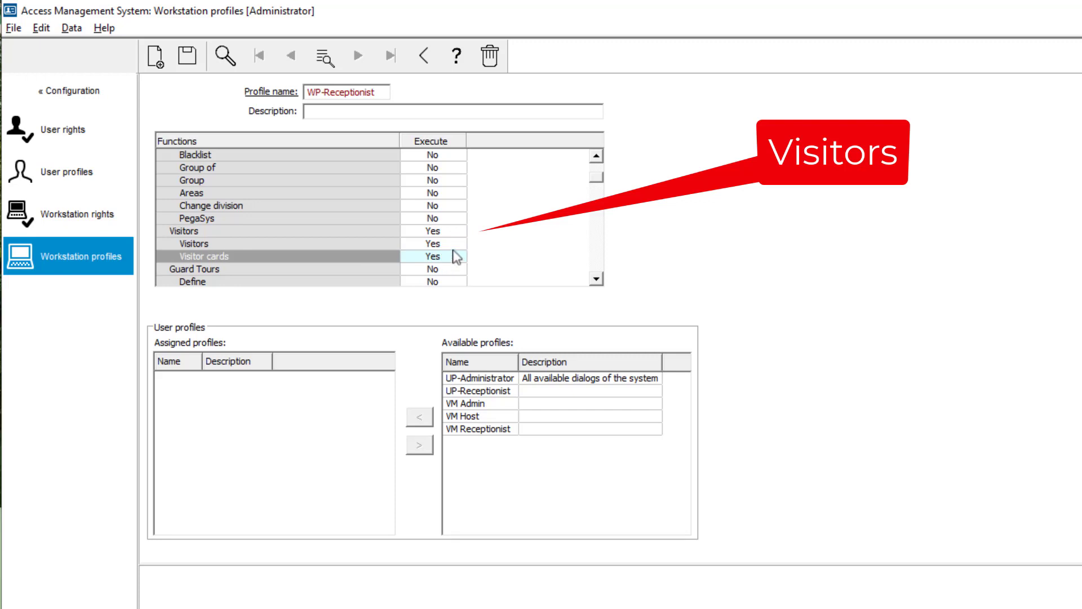
pyautogui.scroll(-3)
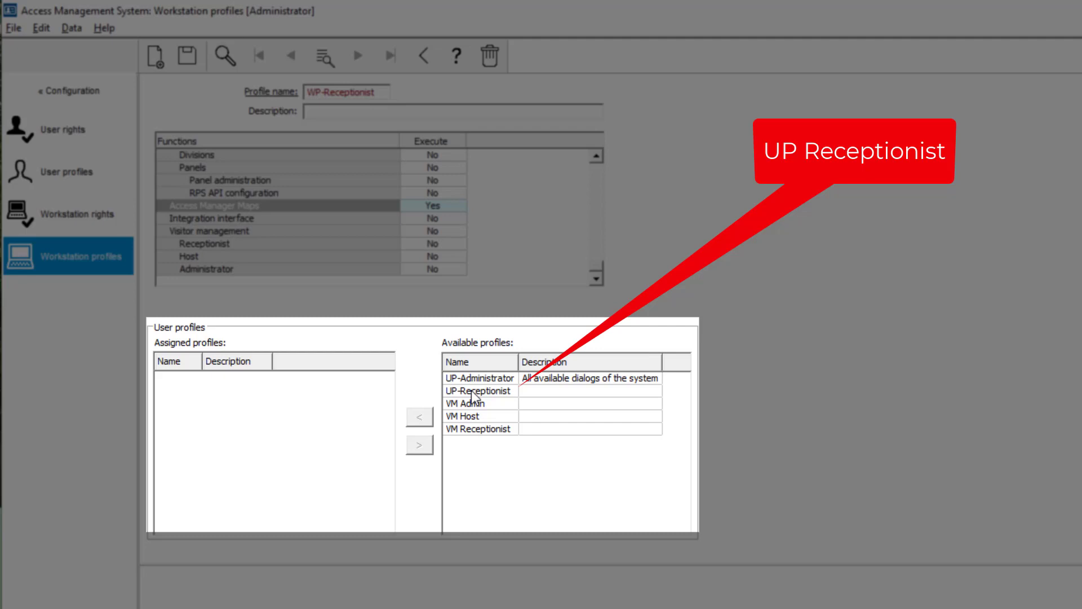
# Add the UP-Receptionist user profile to WP-Receptionist, then go to Workstation rights.
pyautogui.click(479, 391)
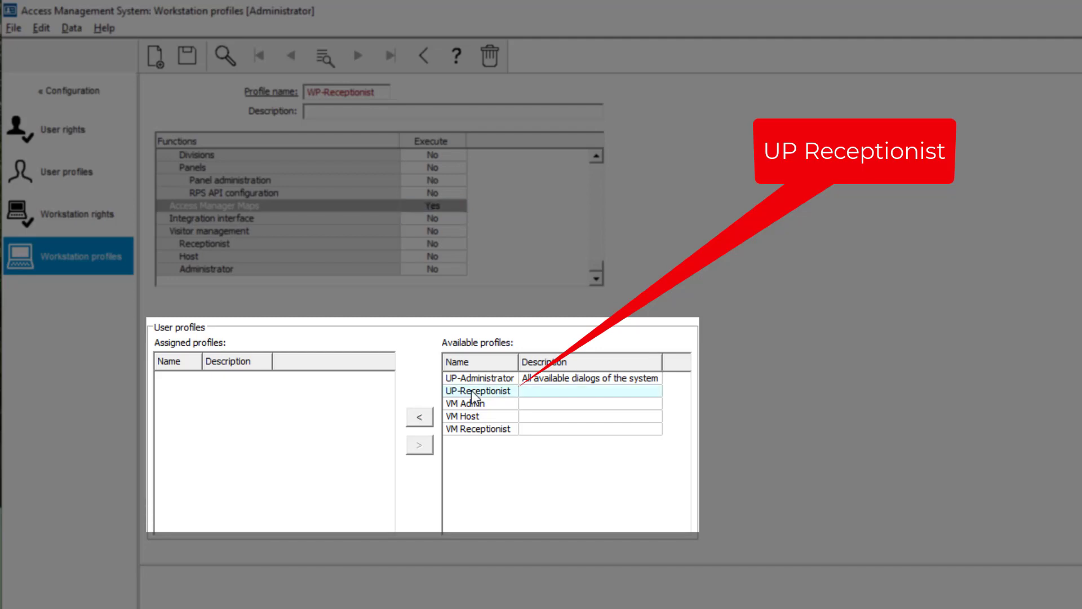
pyautogui.click(419, 417)
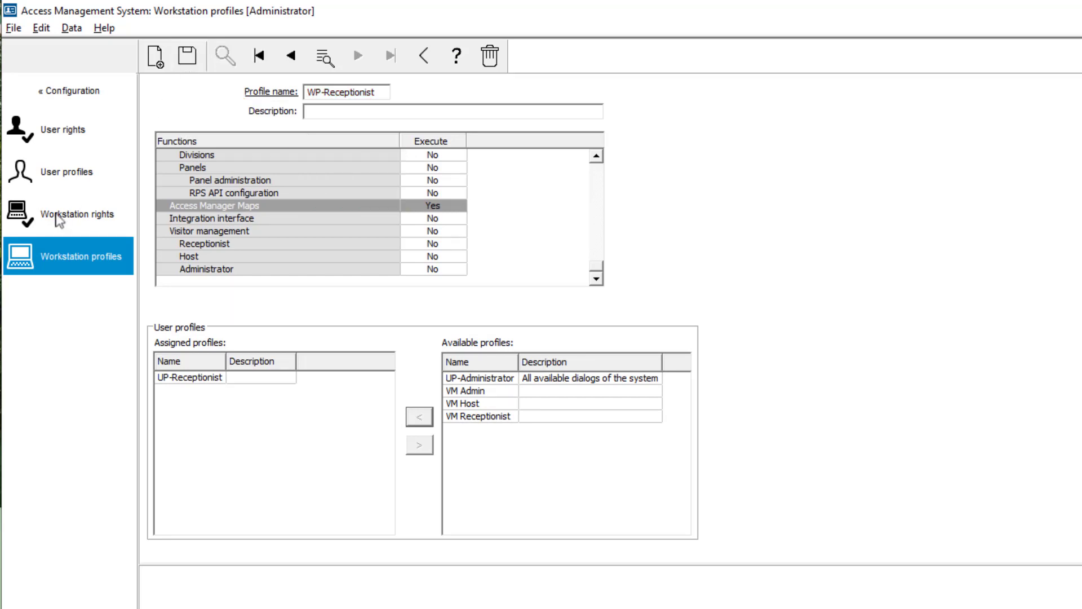
pyautogui.click(83, 215)
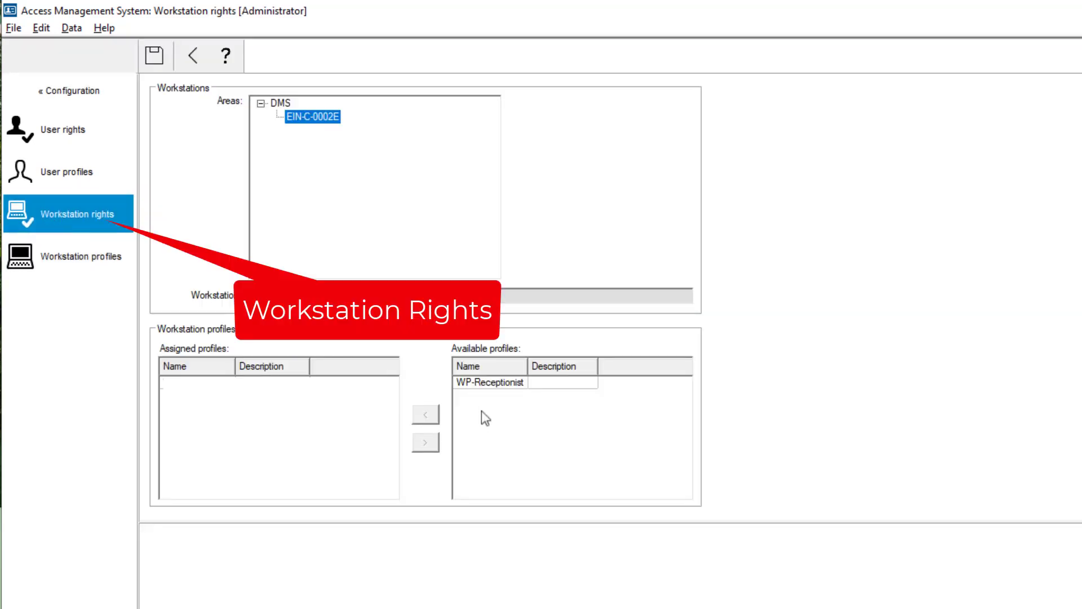
# Assign the WP-Receptionist profile to workstation DMS\EIN-C-0002E.
pyautogui.click(490, 383)
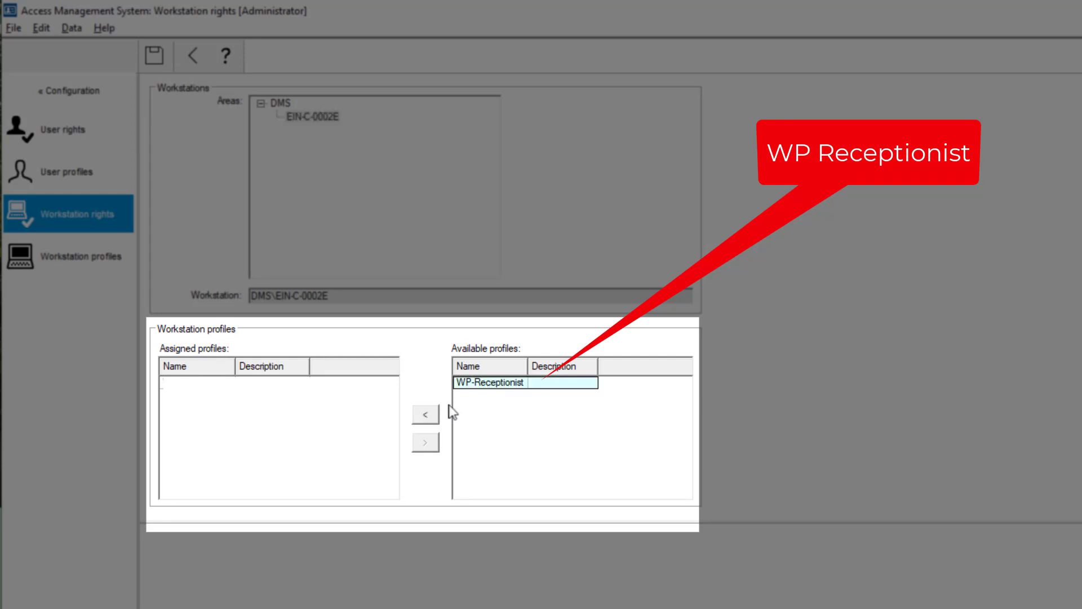
pyautogui.click(425, 414)
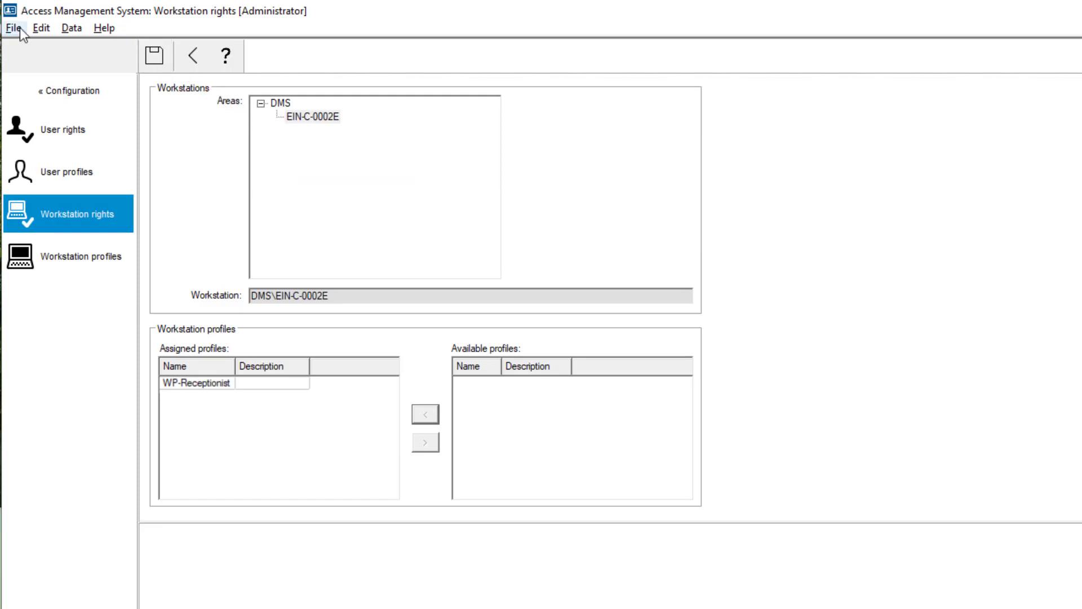
# Log off the administrator via File > Log off and log in as the receptionist user.
pyautogui.click(12, 27)
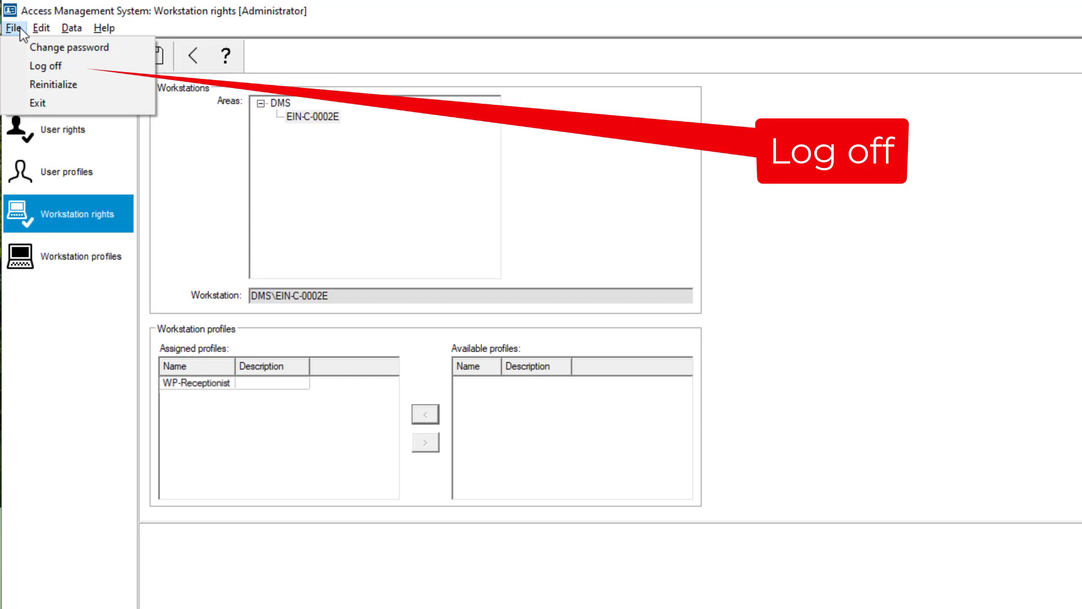
pyautogui.click(45, 66)
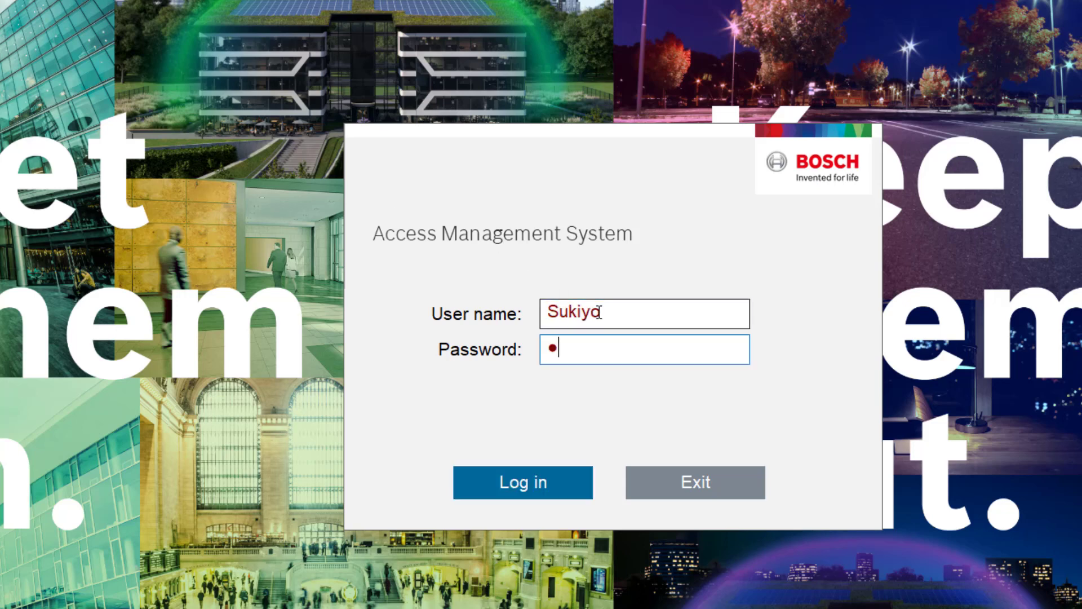
pyautogui.click(522, 482)
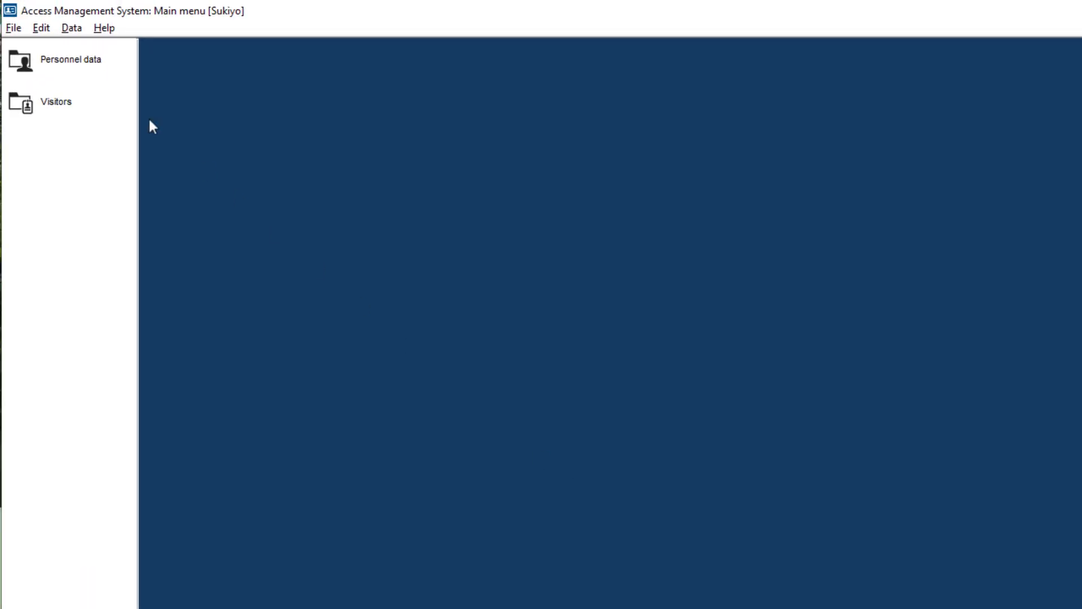
# Search the PIN code form by the Visitor person class and load the matching visitor record.
pyautogui.click(70, 58)
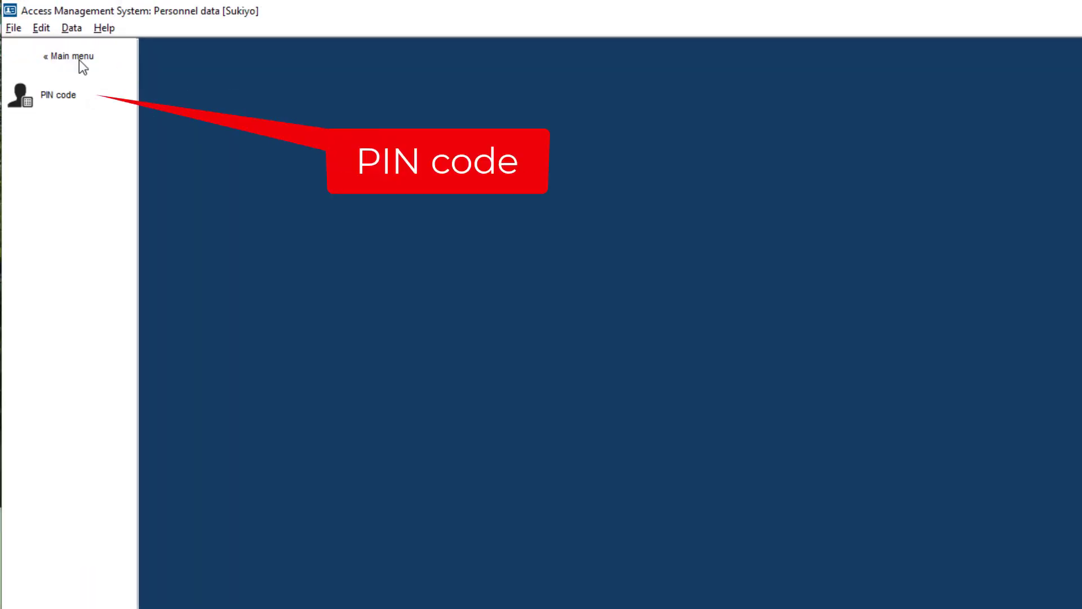
pyautogui.click(57, 94)
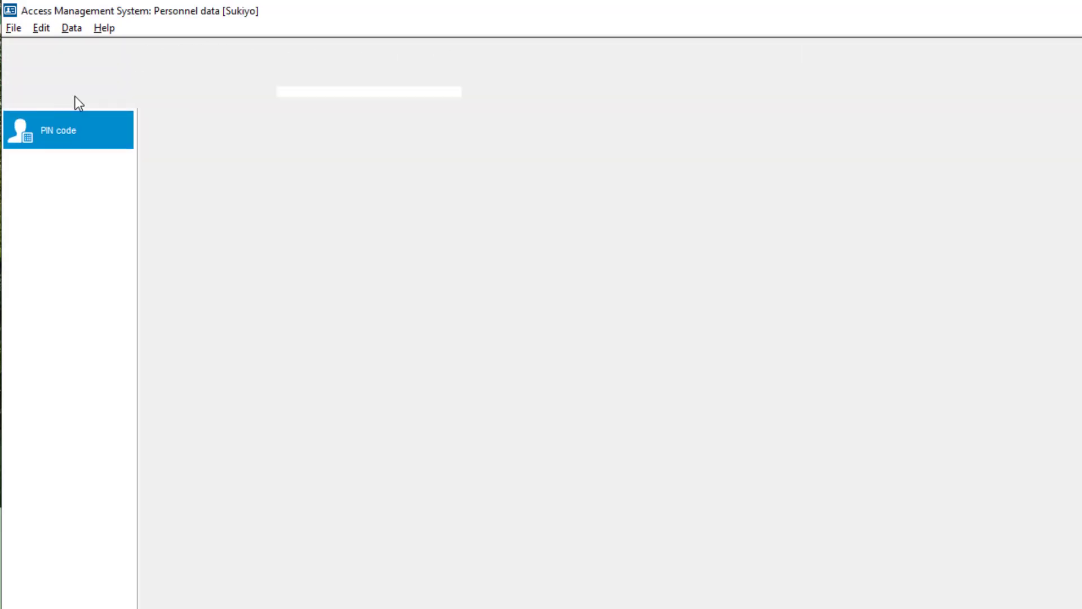
pyautogui.click(57, 129)
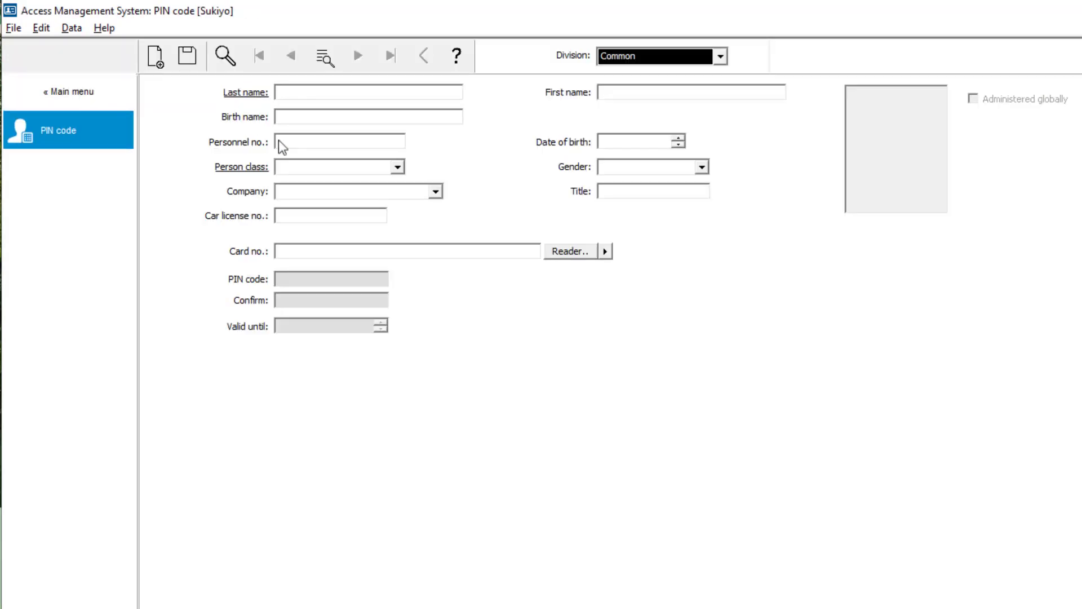
pyautogui.click(396, 166)
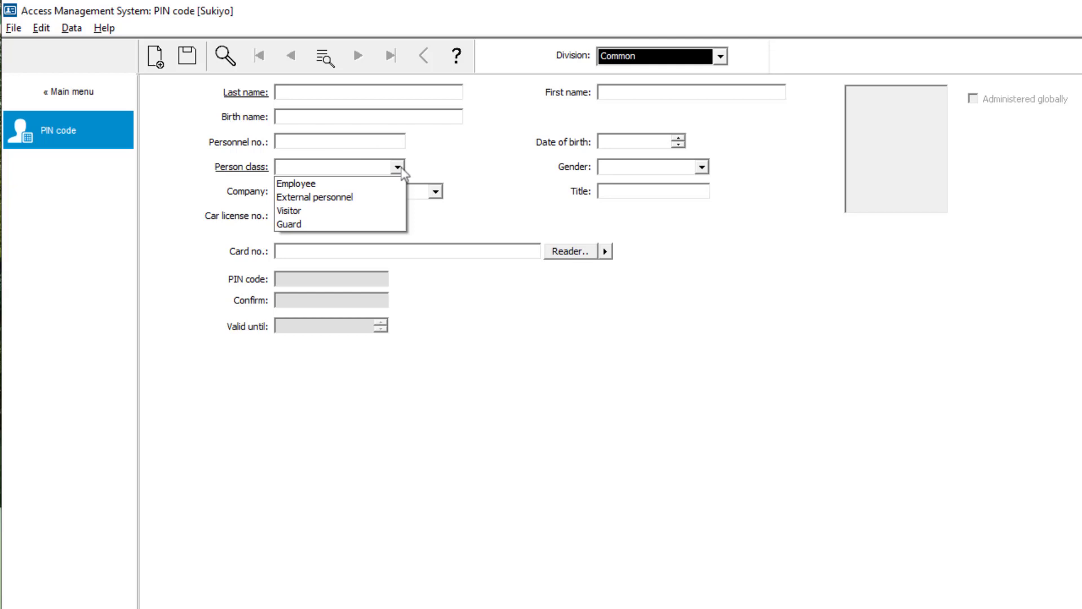
pyautogui.click(290, 209)
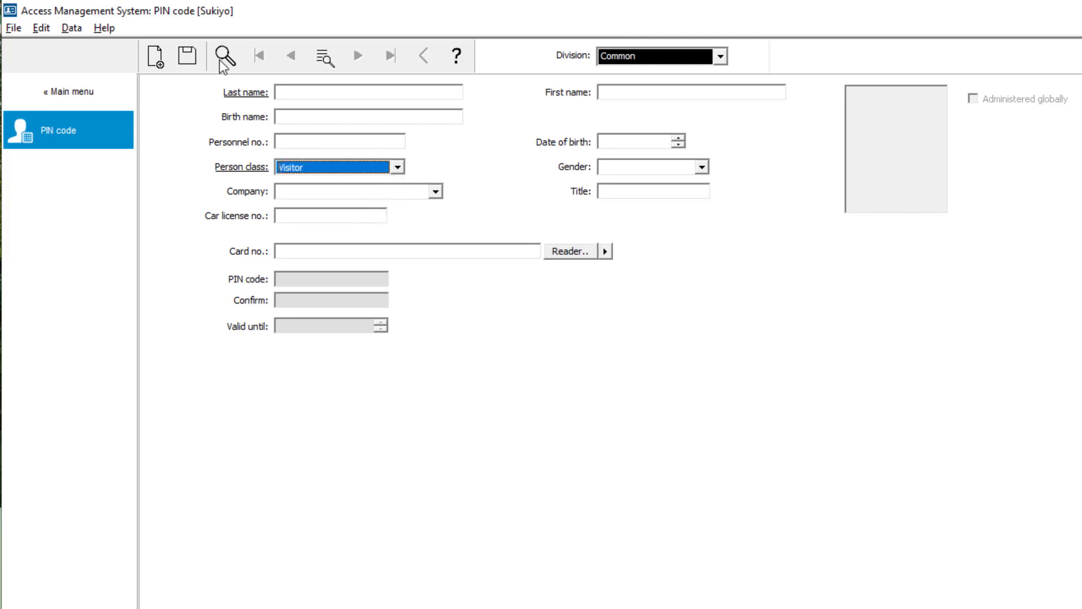
pyautogui.click(223, 57)
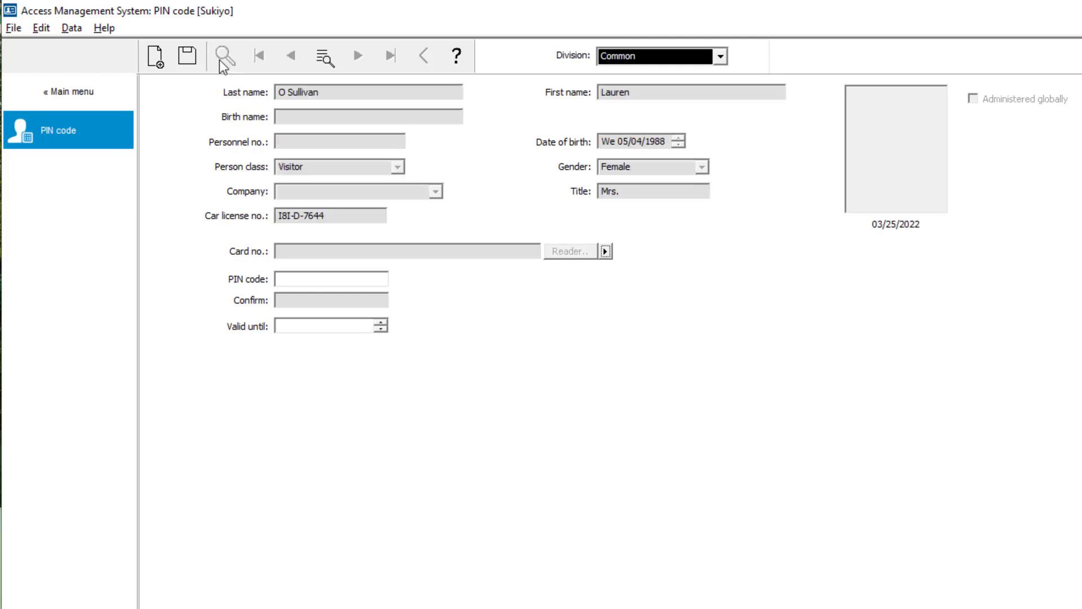
# Enter the visitor's new PIN code with confirmation and save it.
pyautogui.click(331, 278)
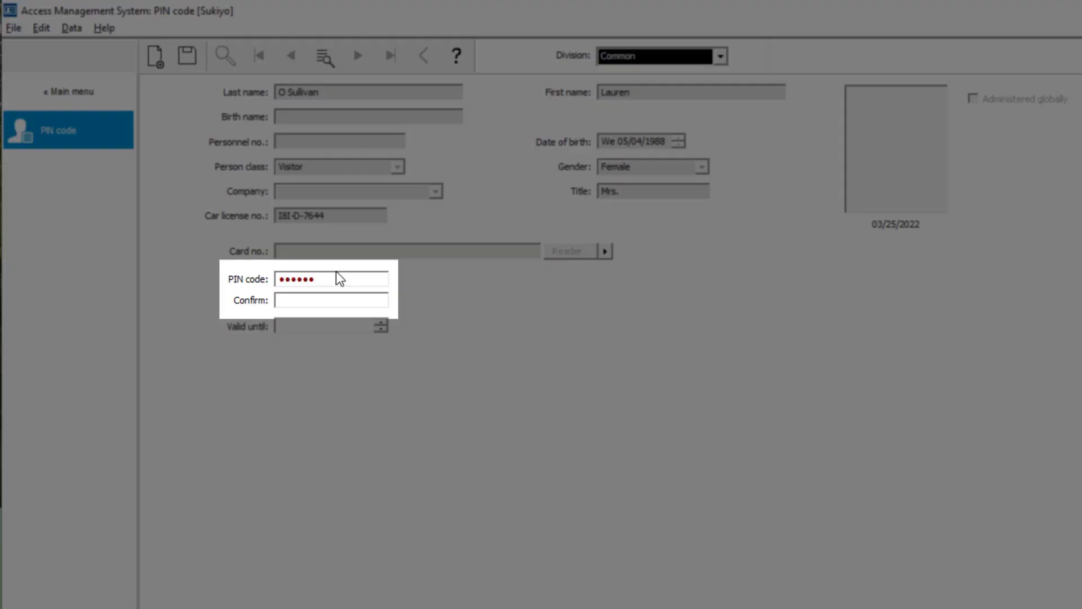
pyautogui.write('••••••')
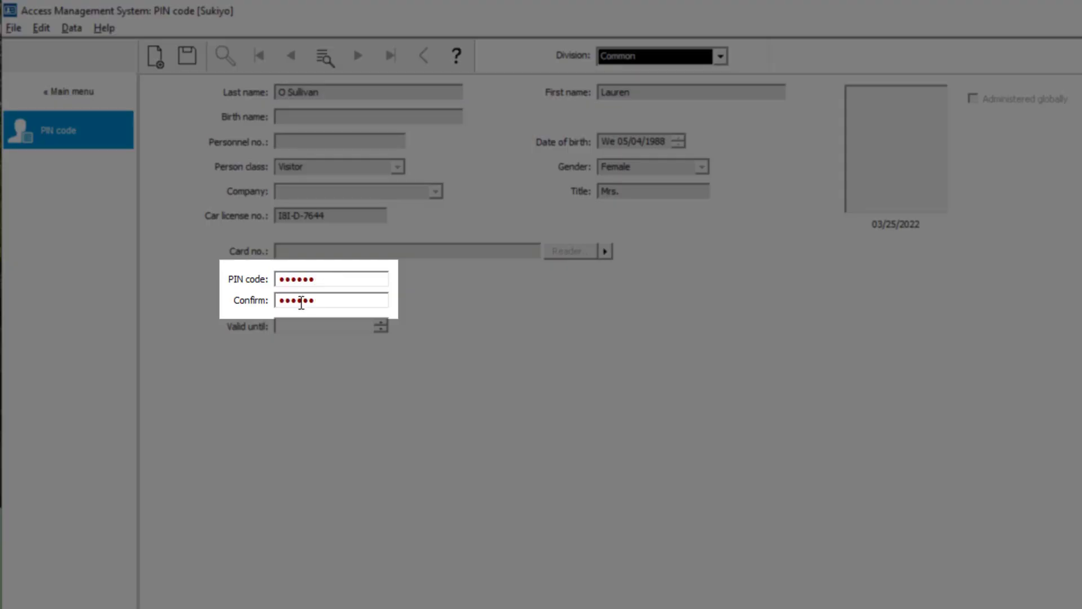
pyautogui.click(188, 57)
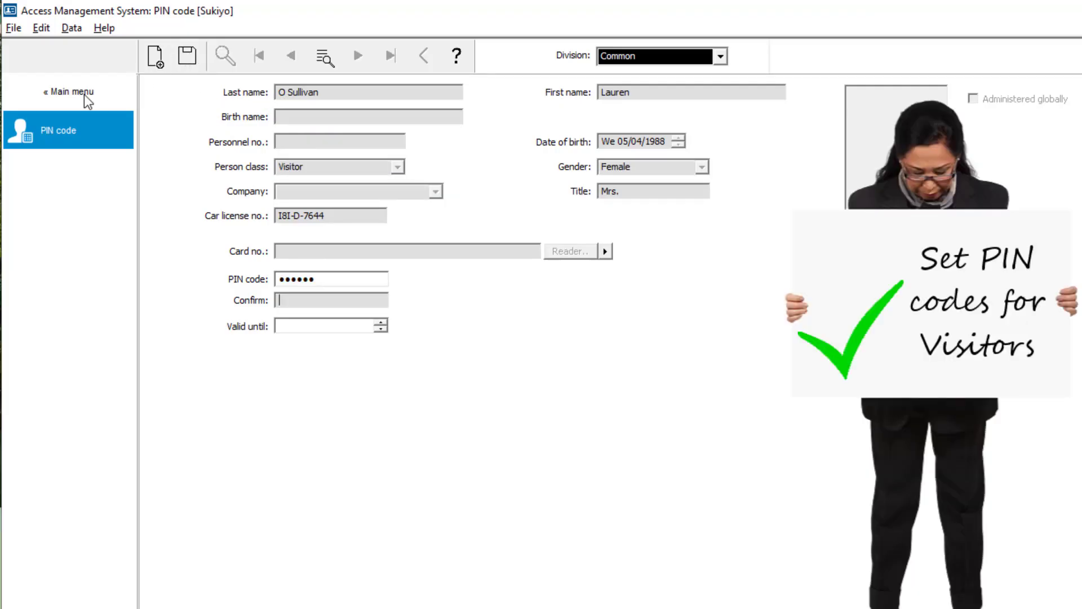
pyautogui.click(68, 92)
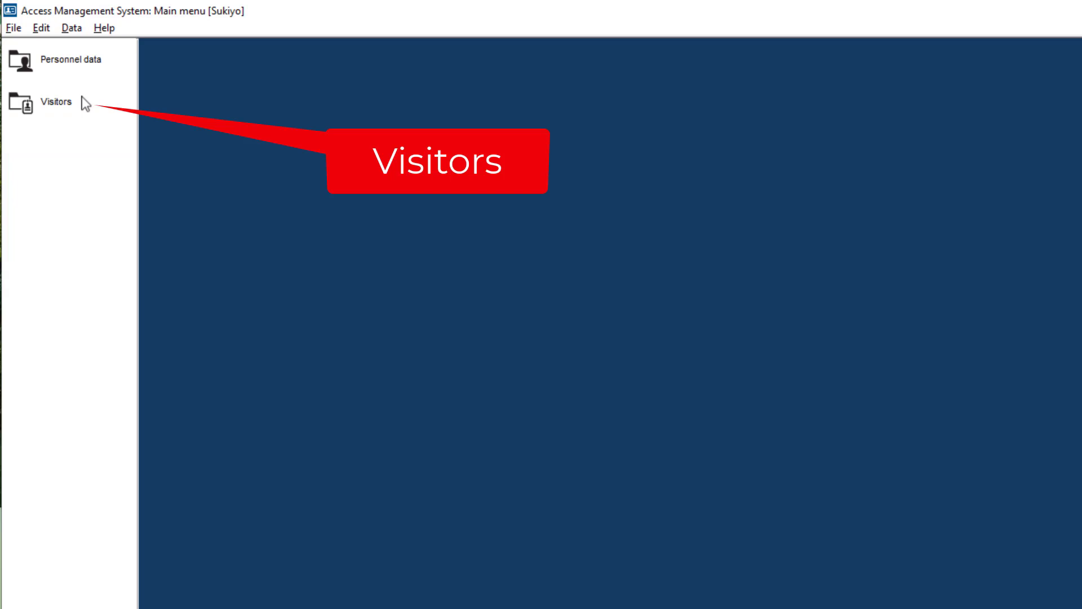
pyautogui.click(56, 102)
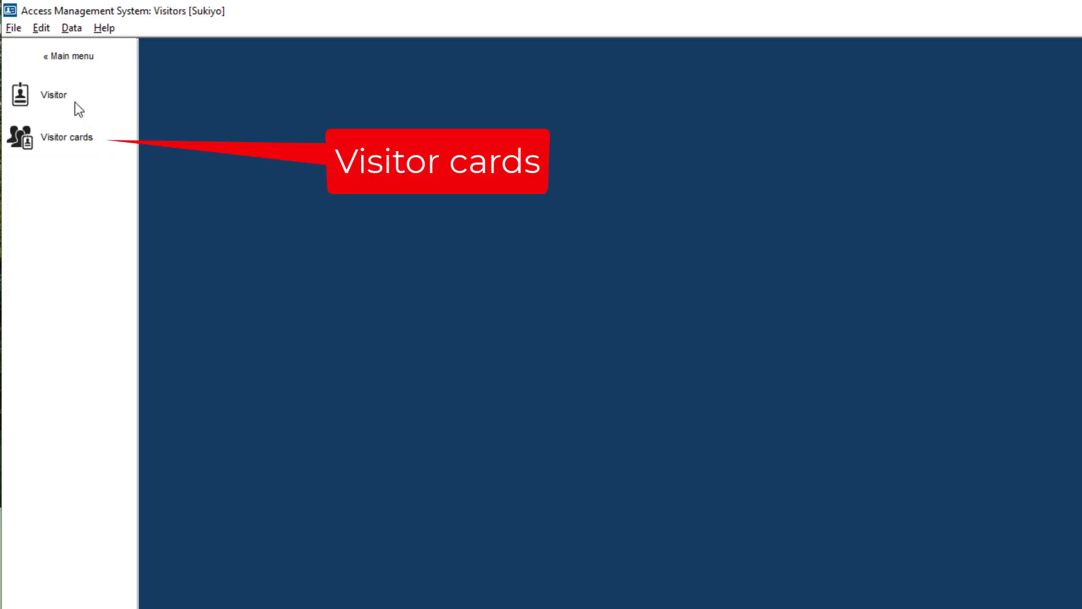
pyautogui.click(66, 137)
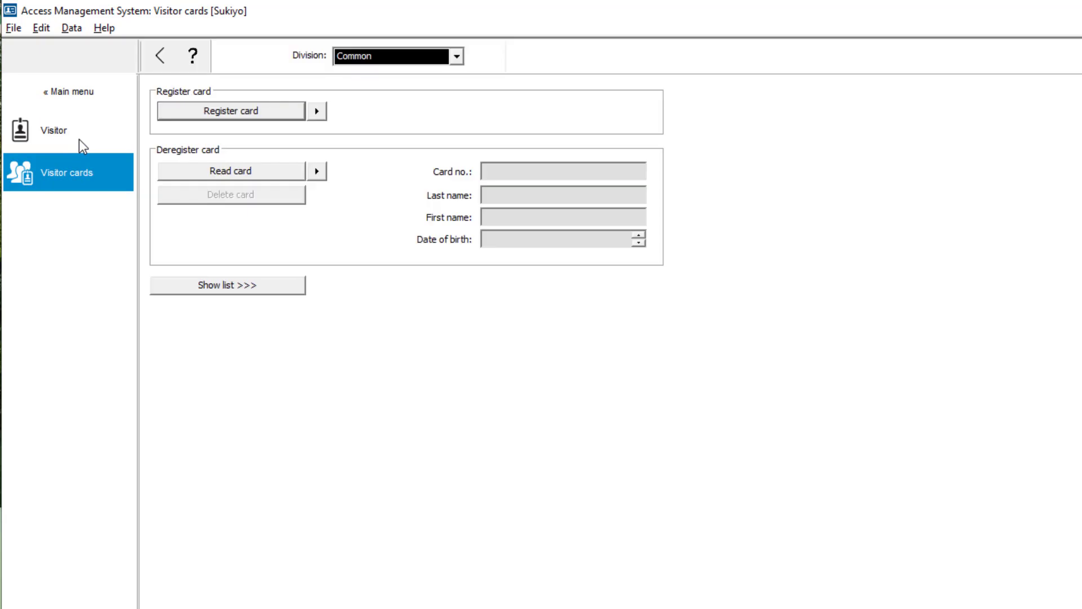
pyautogui.click(230, 111)
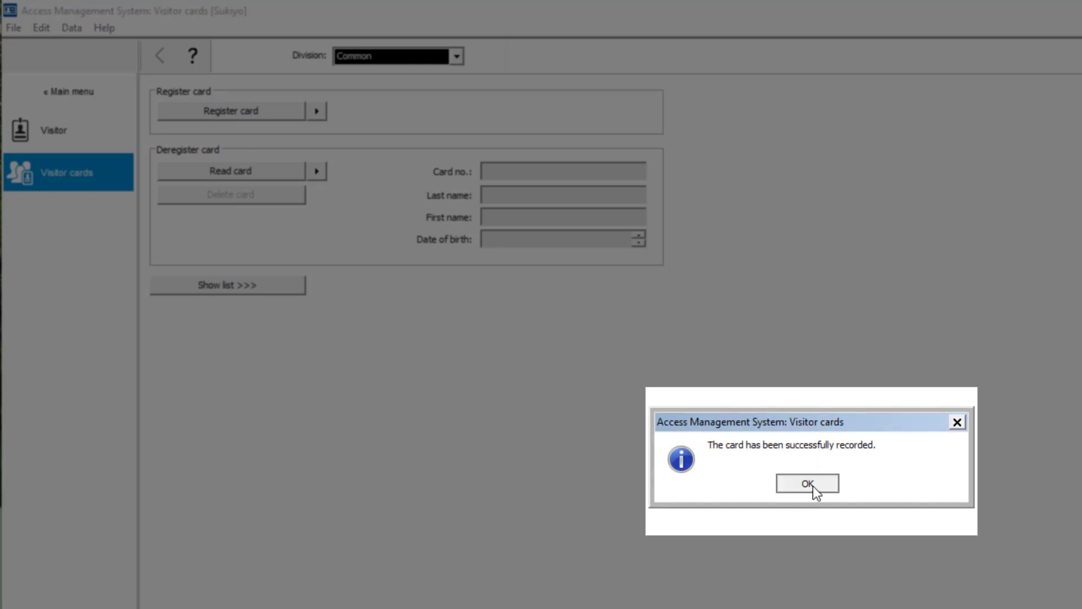
pyautogui.click(806, 483)
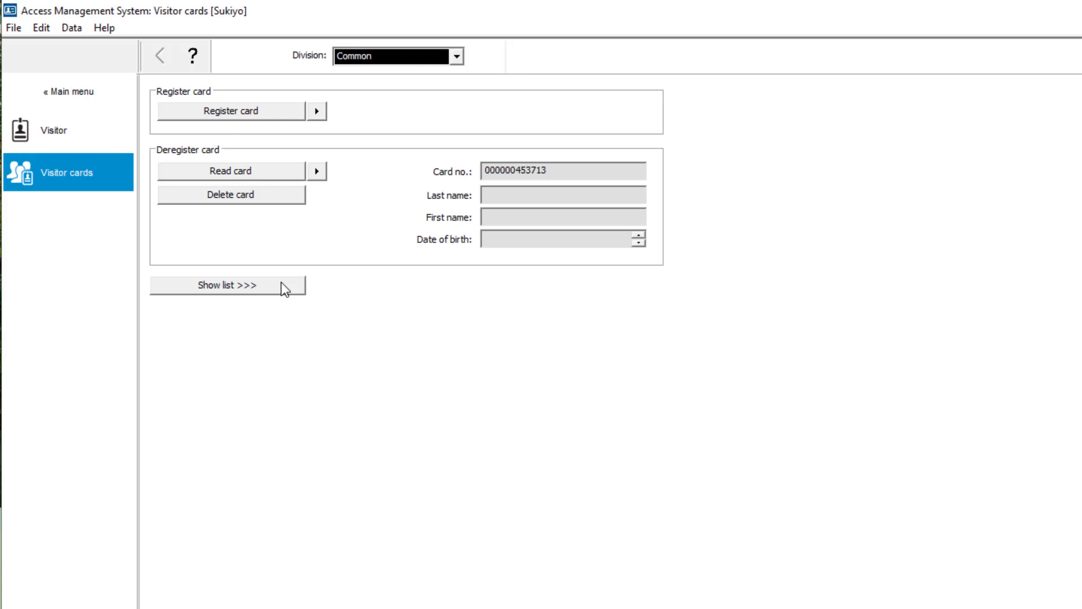
# Show the visitor card list with the new card marked not in use, then go to the visitor record.
pyautogui.click(227, 285)
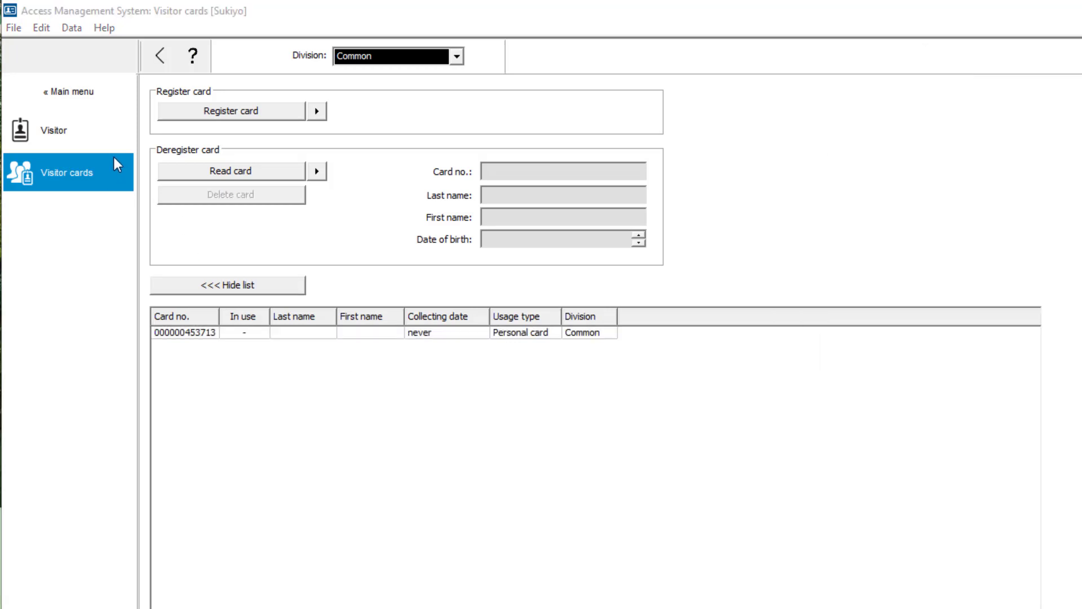
pyautogui.click(53, 130)
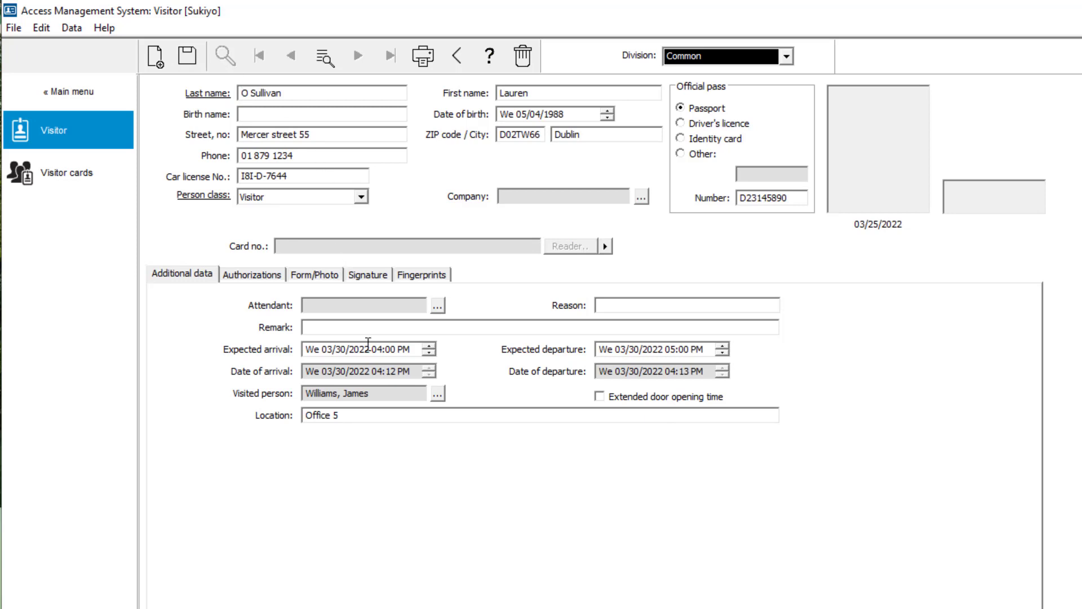
pyautogui.click(603, 247)
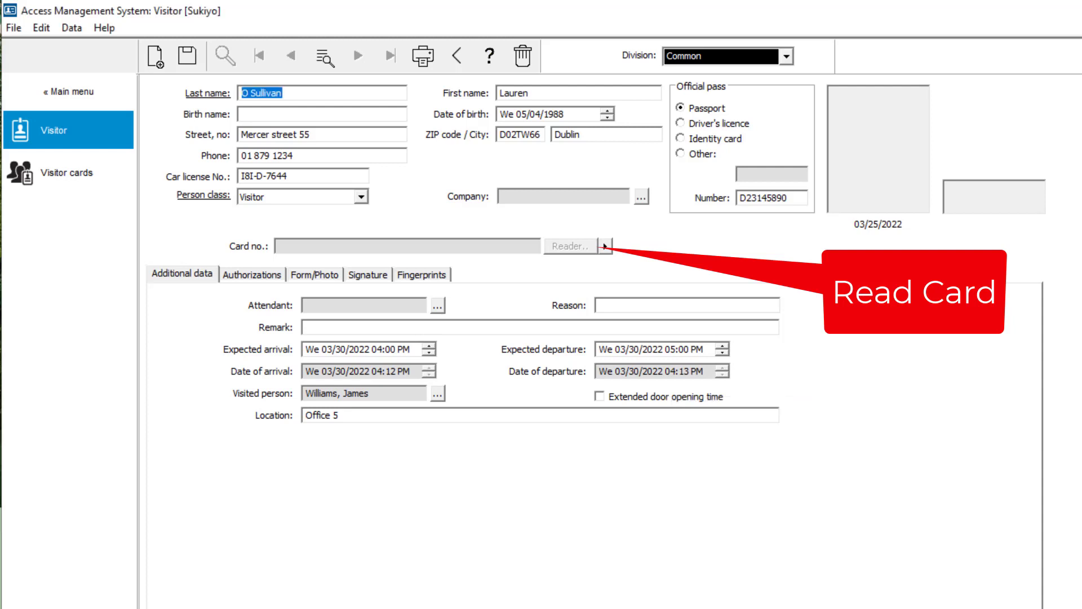
pyautogui.click(606, 247)
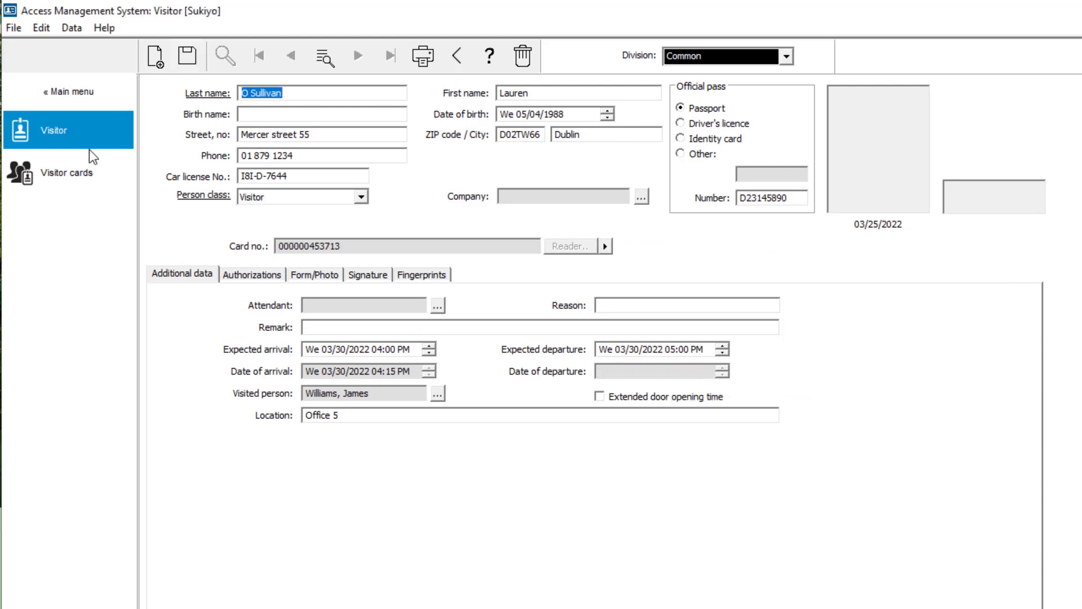
pyautogui.click(68, 171)
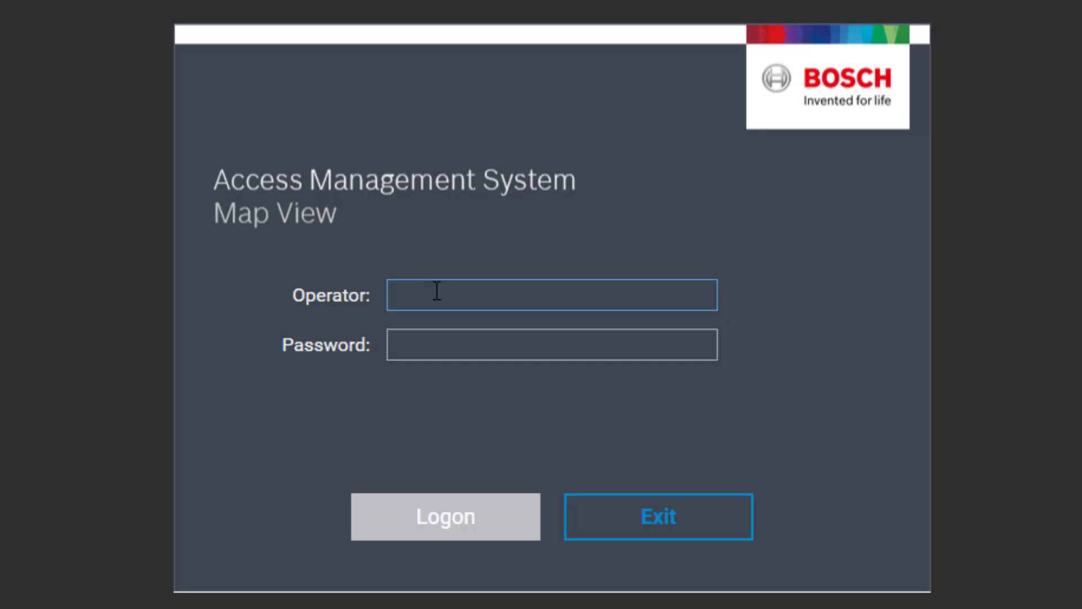
# Log on to Map View as operator Sukiyo and bring up the device filter above the event ticker.
pyautogui.write('Sukiyo')
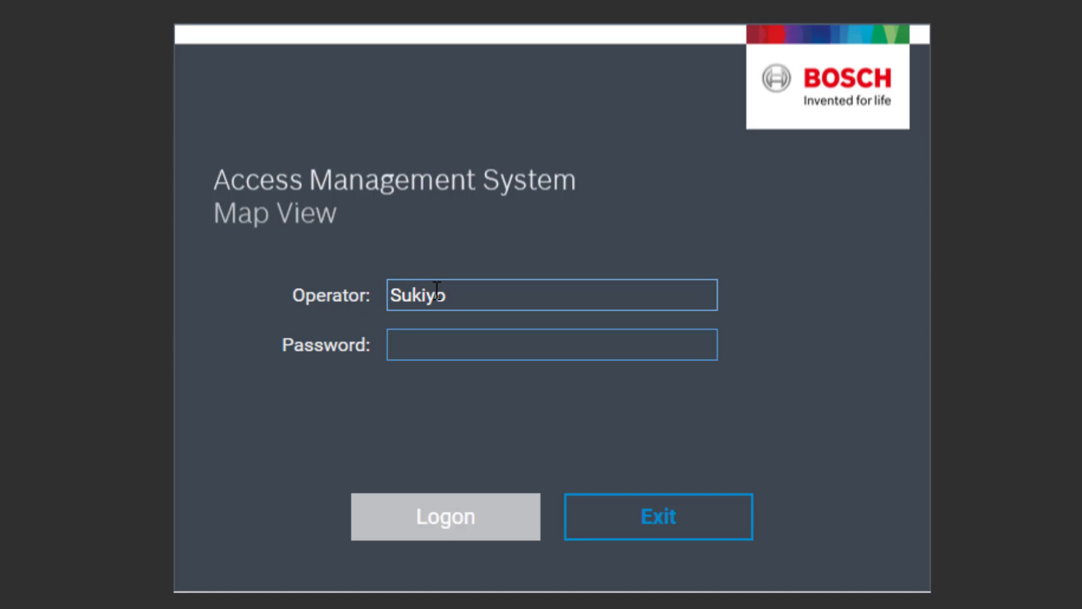
pyautogui.write('password')
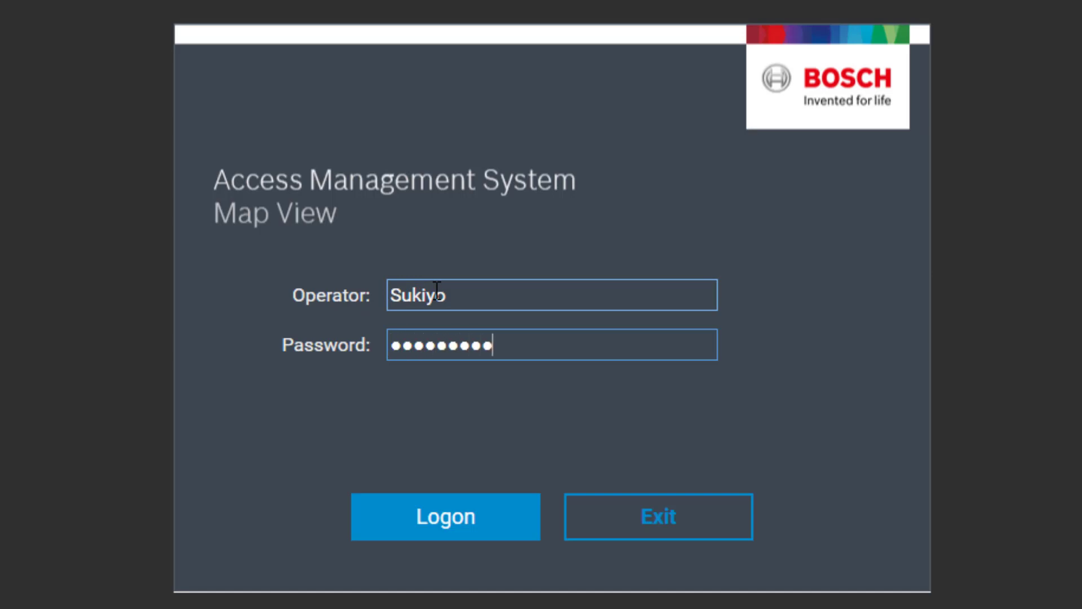
pyautogui.click(446, 516)
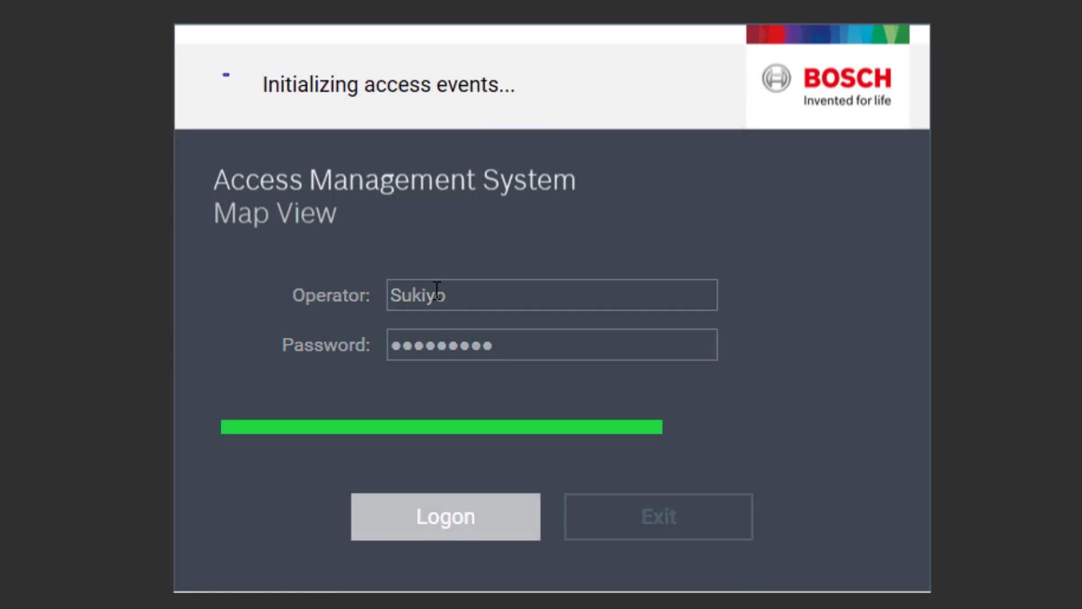
pyautogui.click(445, 517)
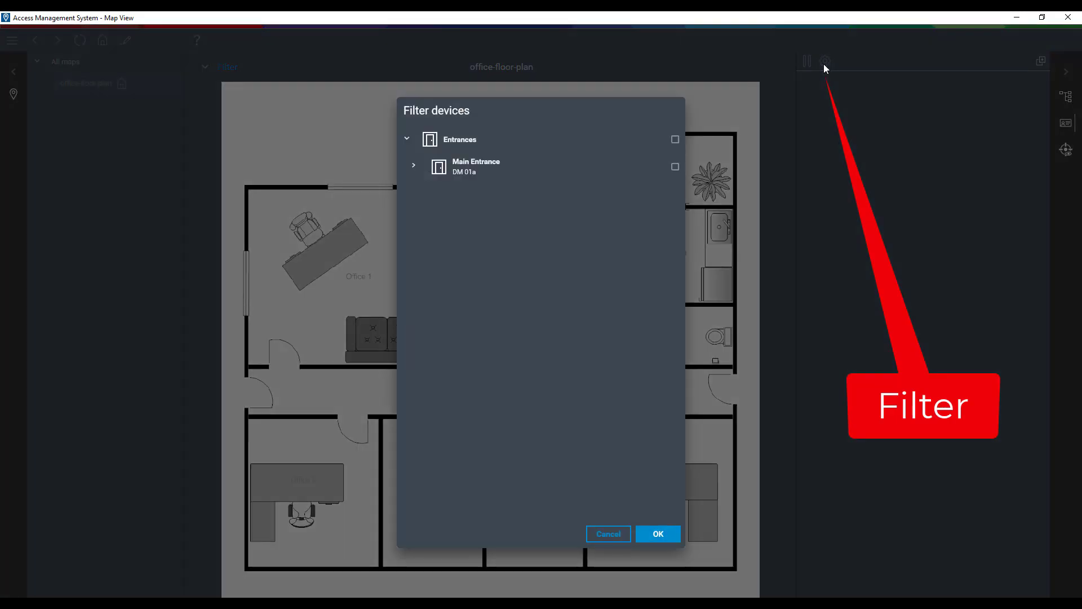
# Tick Entrances so Main Entrance is included and apply the filter to the swipe ticker.
pyautogui.click(674, 139)
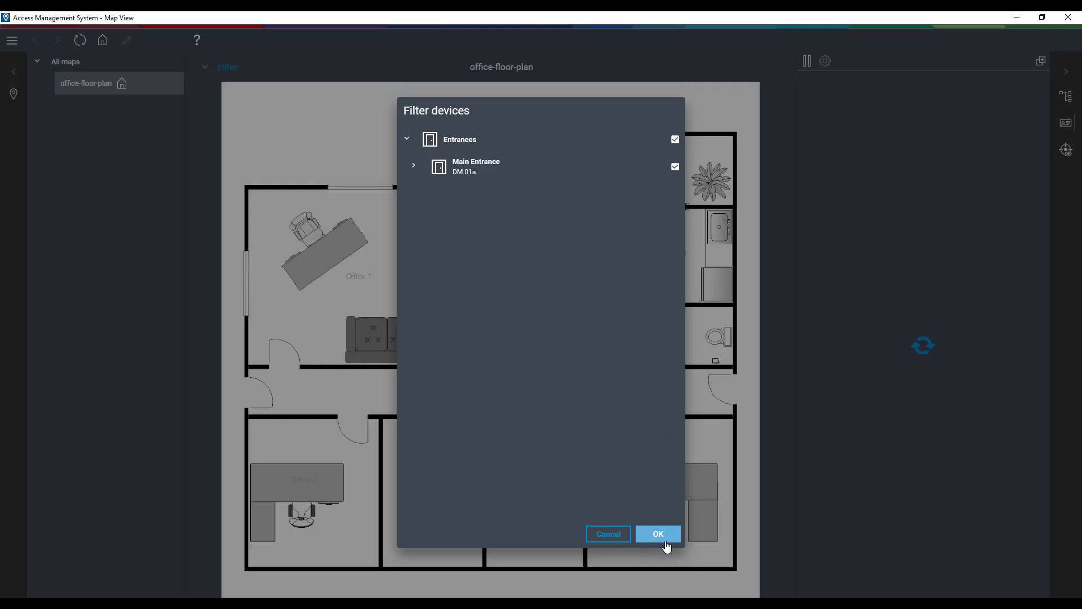
pyautogui.click(656, 533)
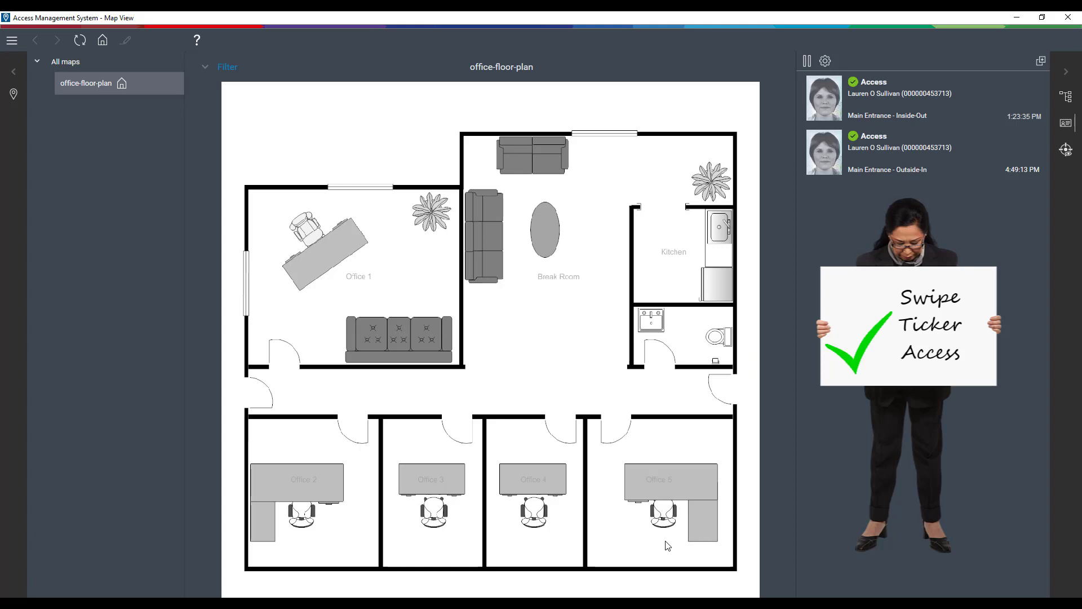
pyautogui.moveTo(711, 539)
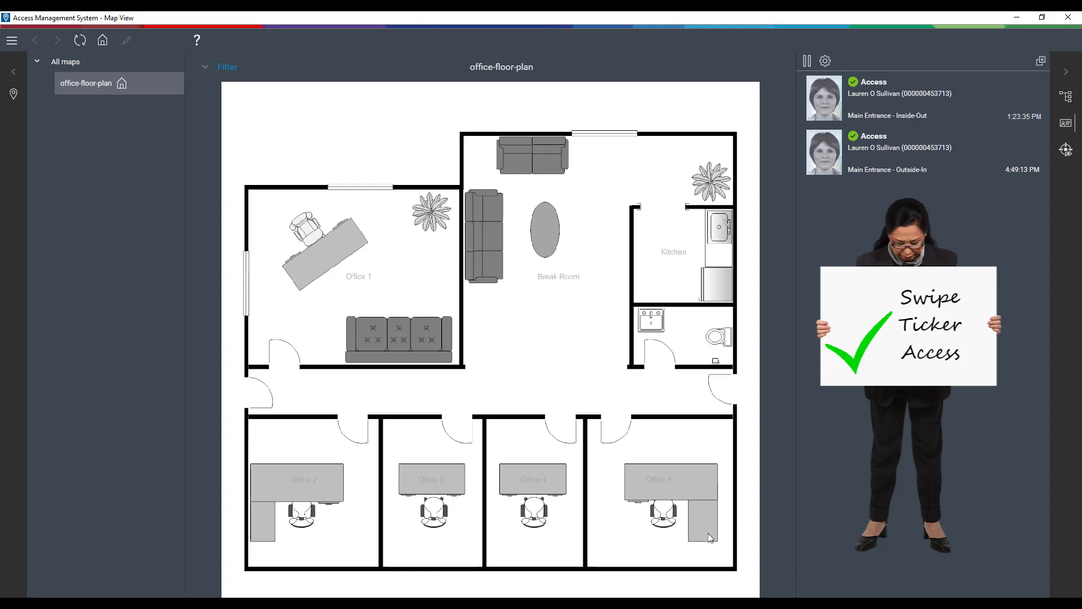